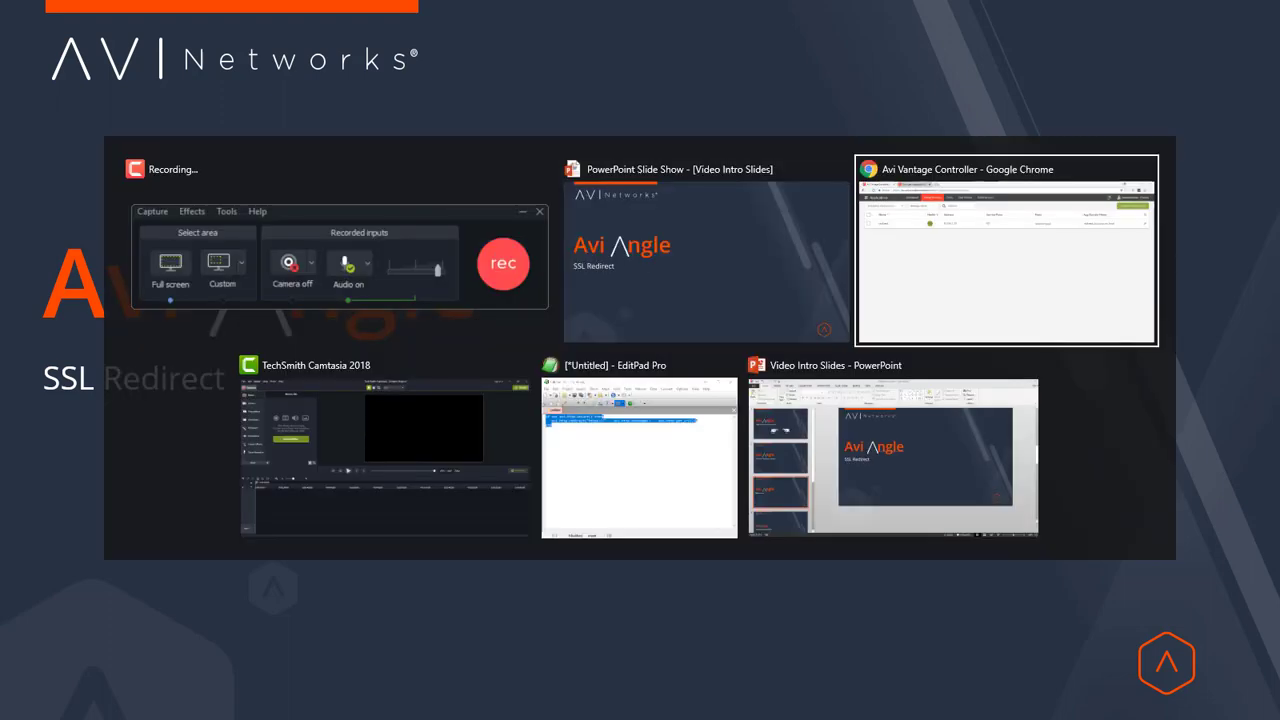
- Bring up the Avi Vantage Controller window listing the 'redirect' virtual service on port 80
{"action": "left_click", "coordinate": [1004, 250]}
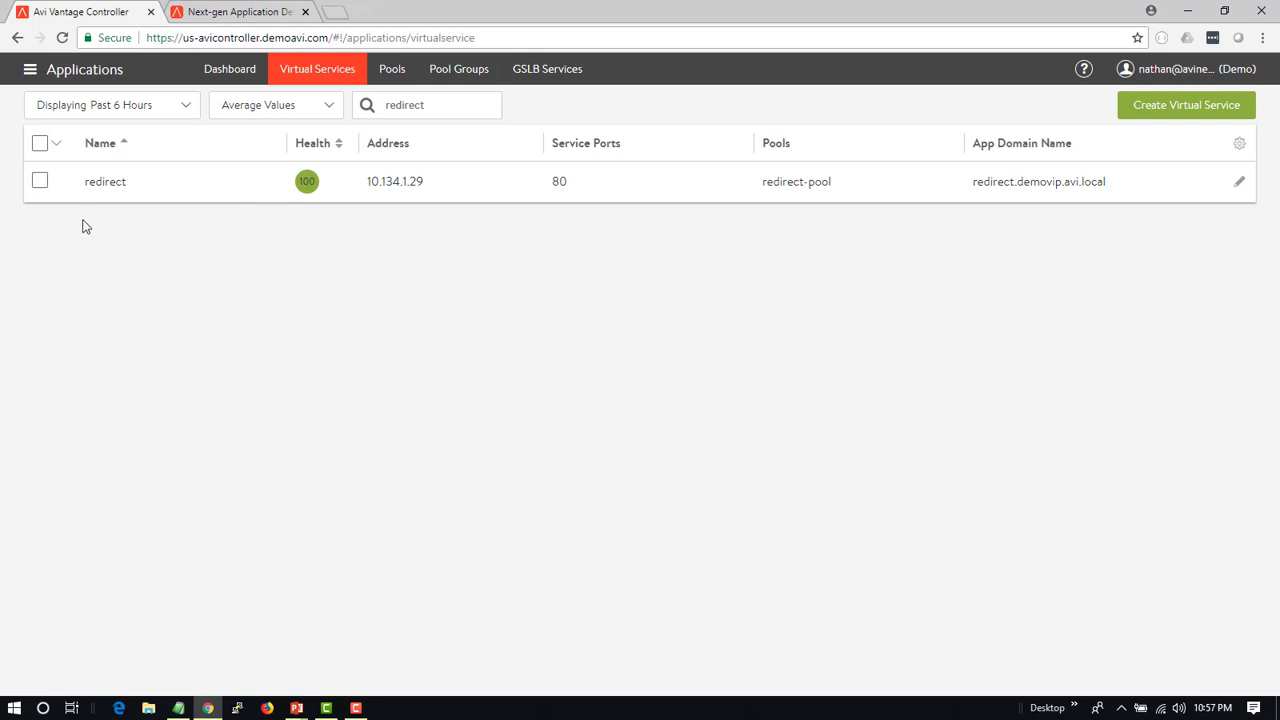
{"action": "mouse_move", "coordinate": [536, 220]}
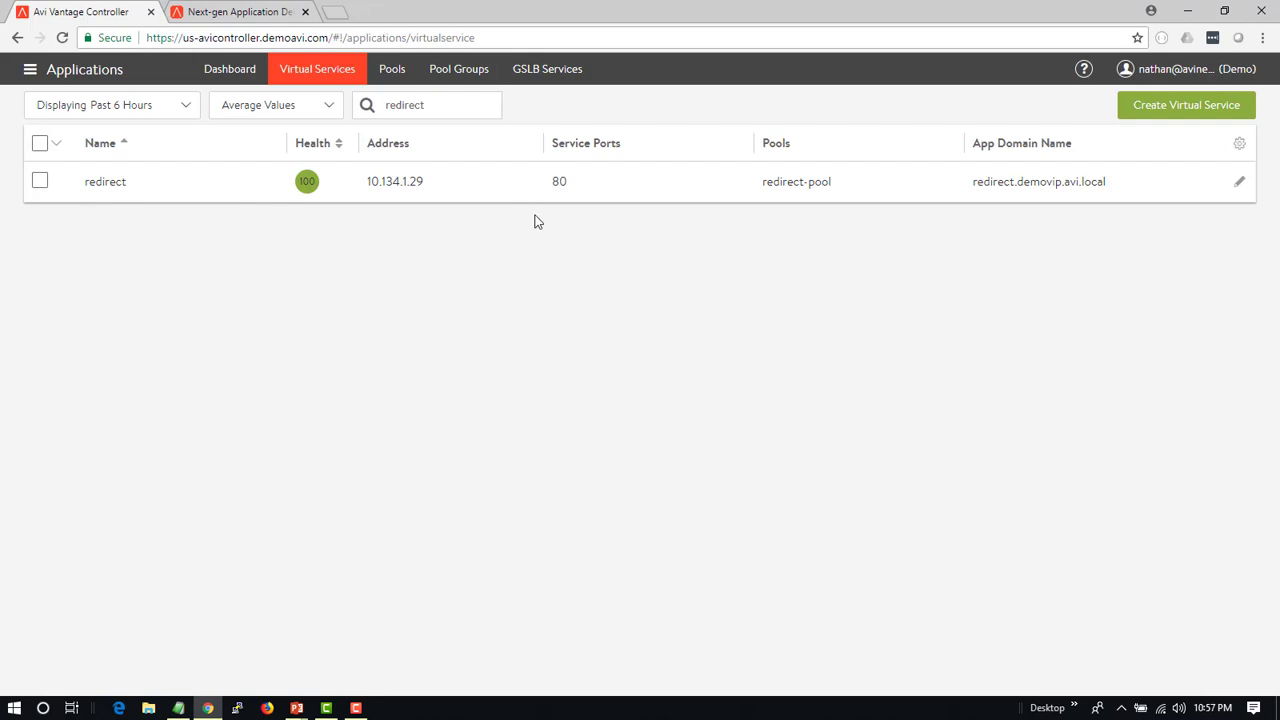
{"action": "mouse_move", "coordinate": [572, 200]}
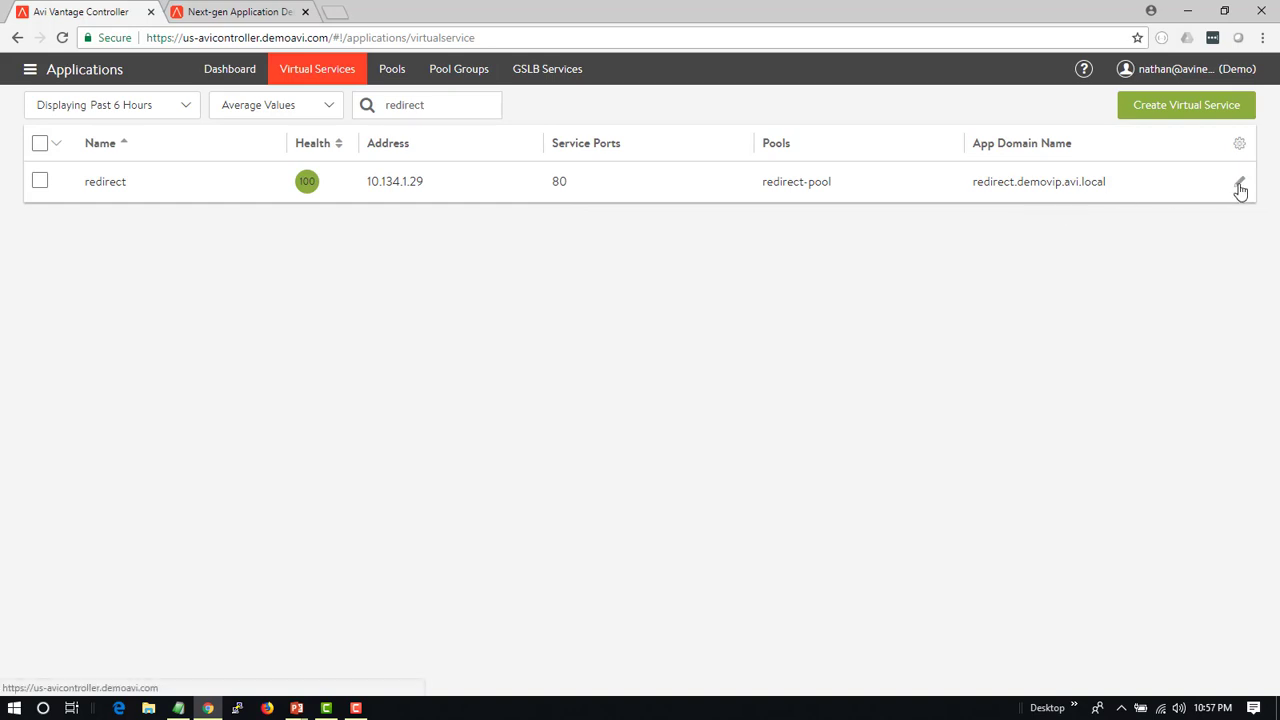
- Add SSL service port 443 to 'redirect' with System-Standard profile and System-Default-Cert-EC certificate, and save
{"action": "left_click", "coordinate": [1240, 180]}
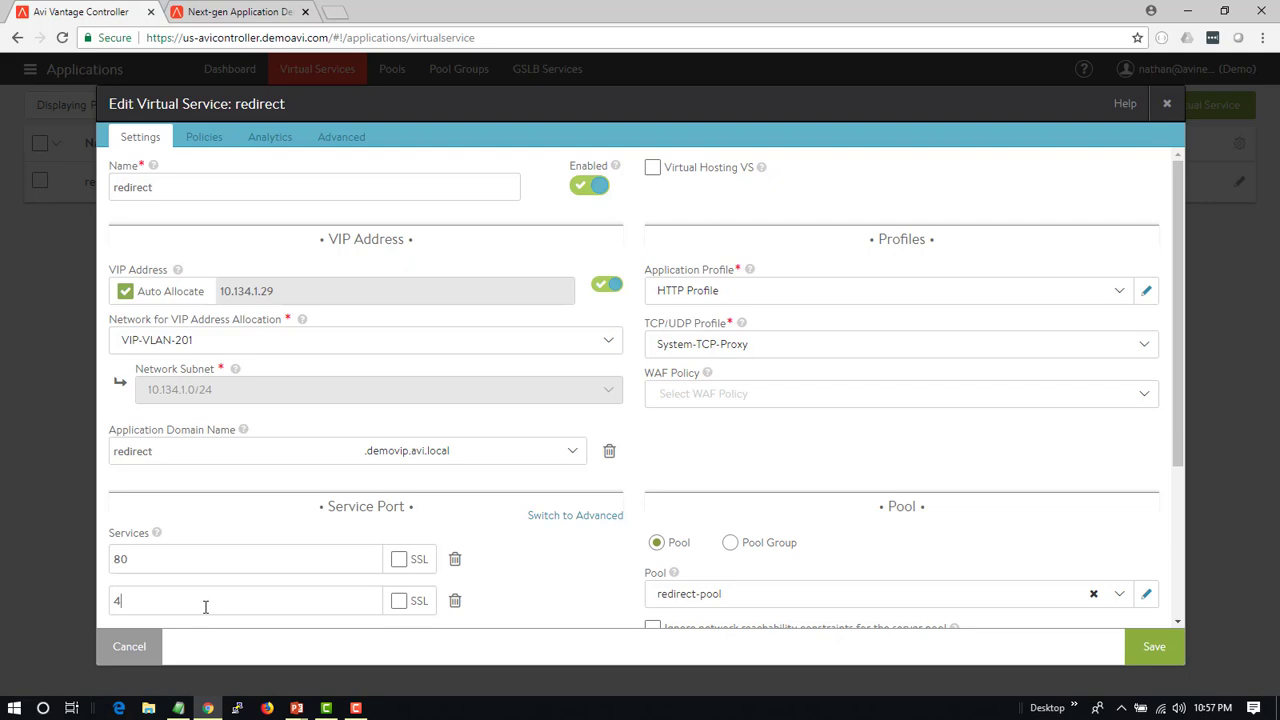
{"action": "type", "text": "43"}
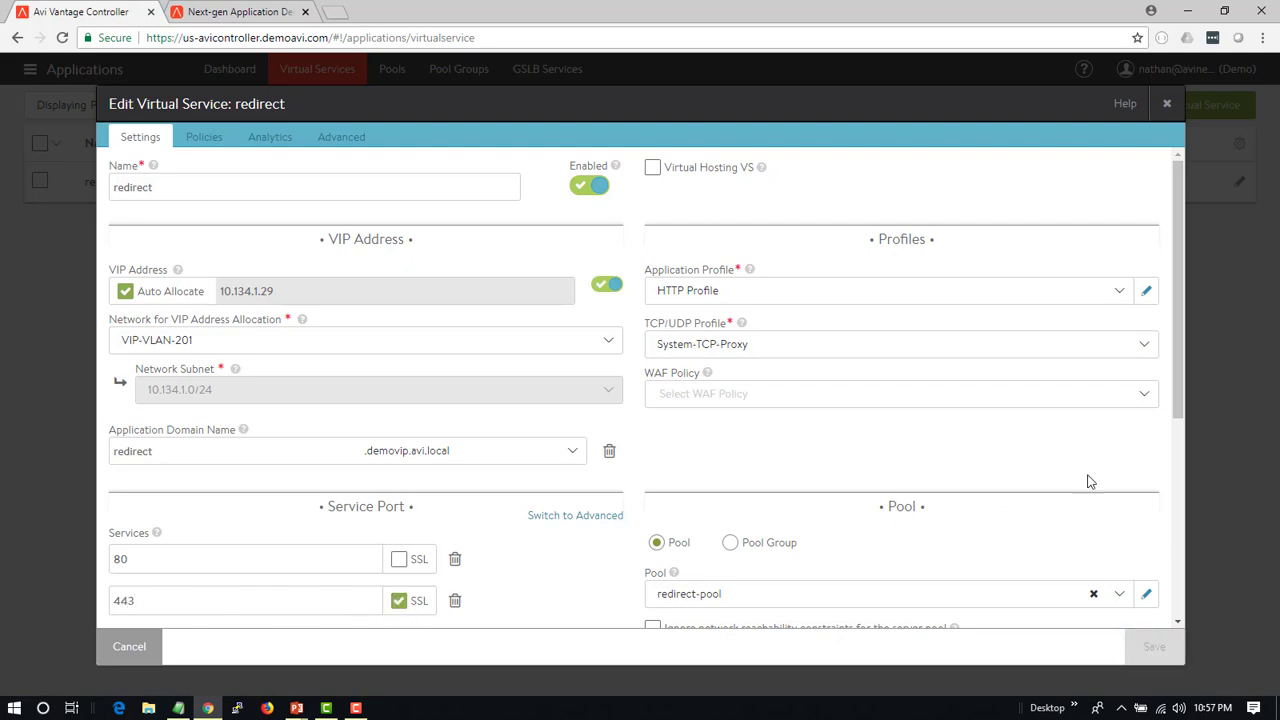
{"action": "scroll", "scroll_direction": "down", "scroll_amount": 3}
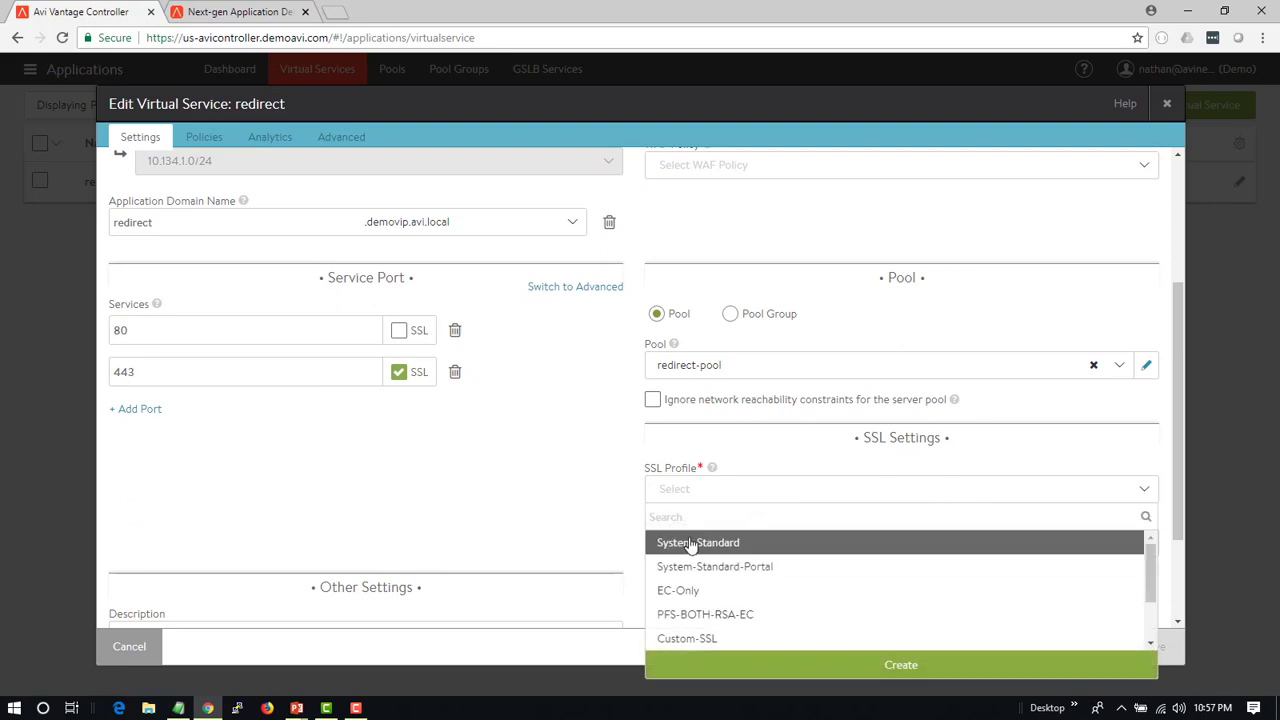
{"action": "left_click", "coordinate": [696, 542]}
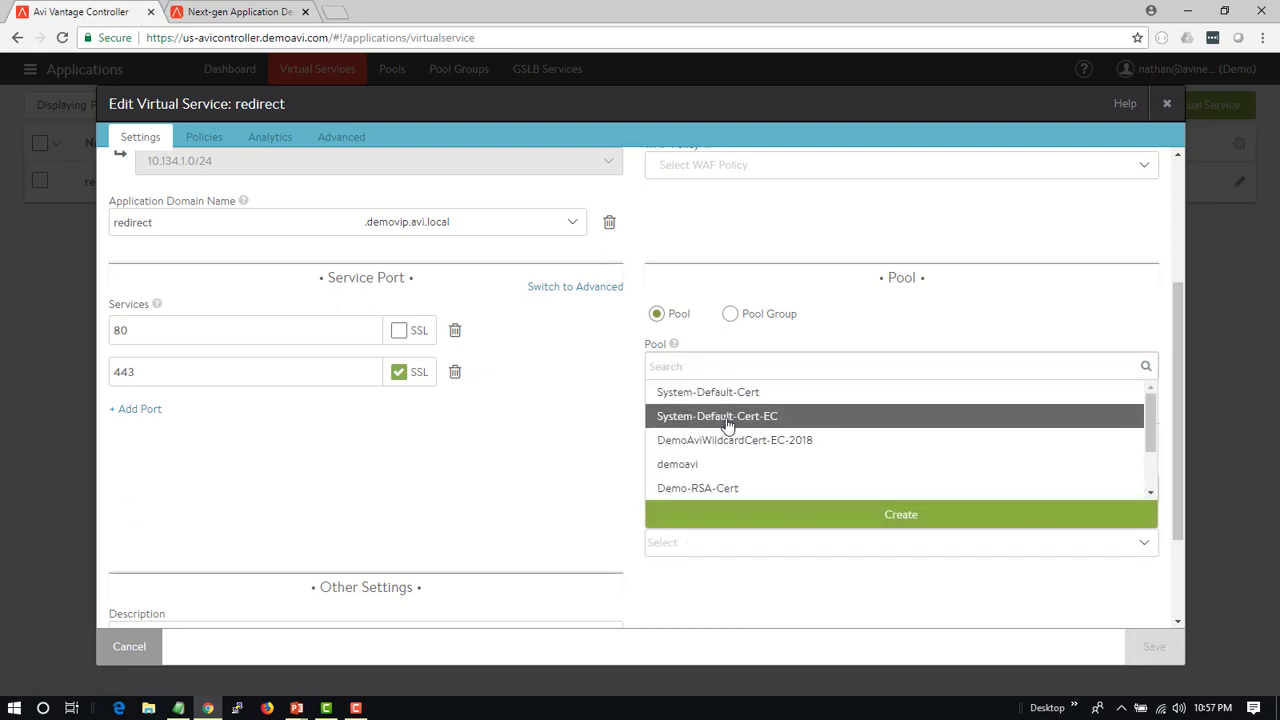
{"action": "left_click", "coordinate": [716, 416]}
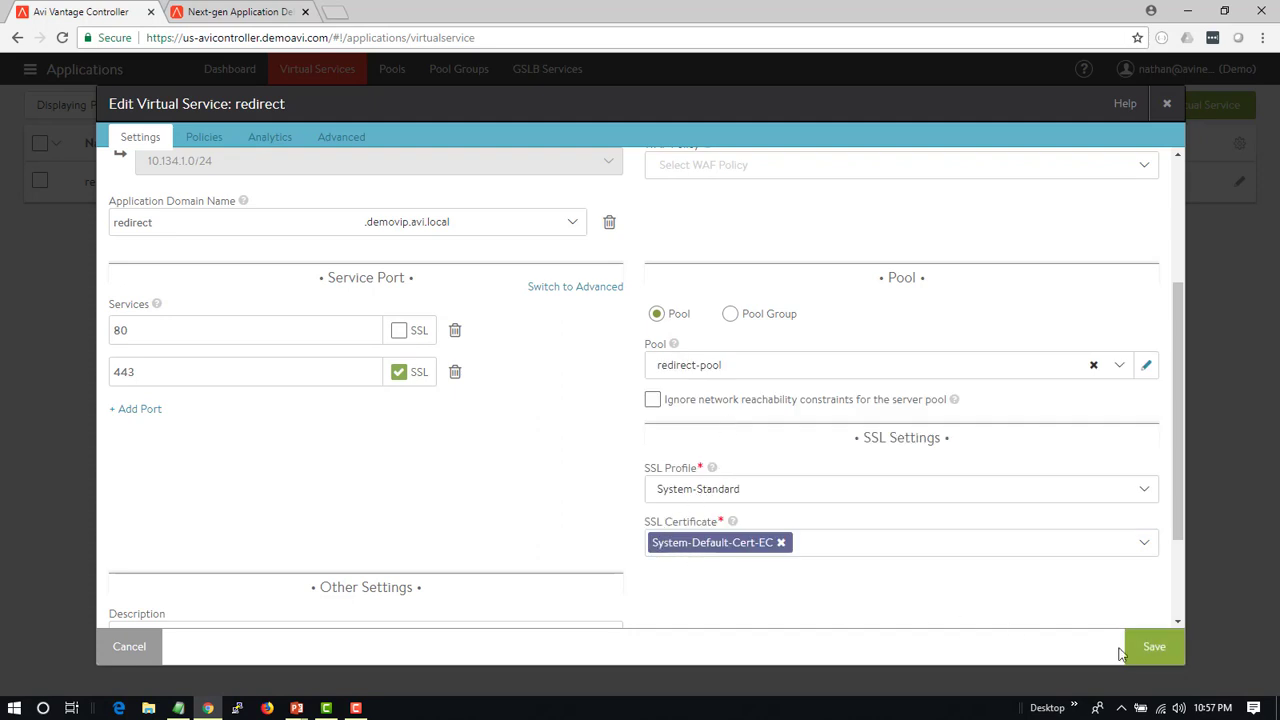
{"action": "left_click", "coordinate": [1152, 646]}
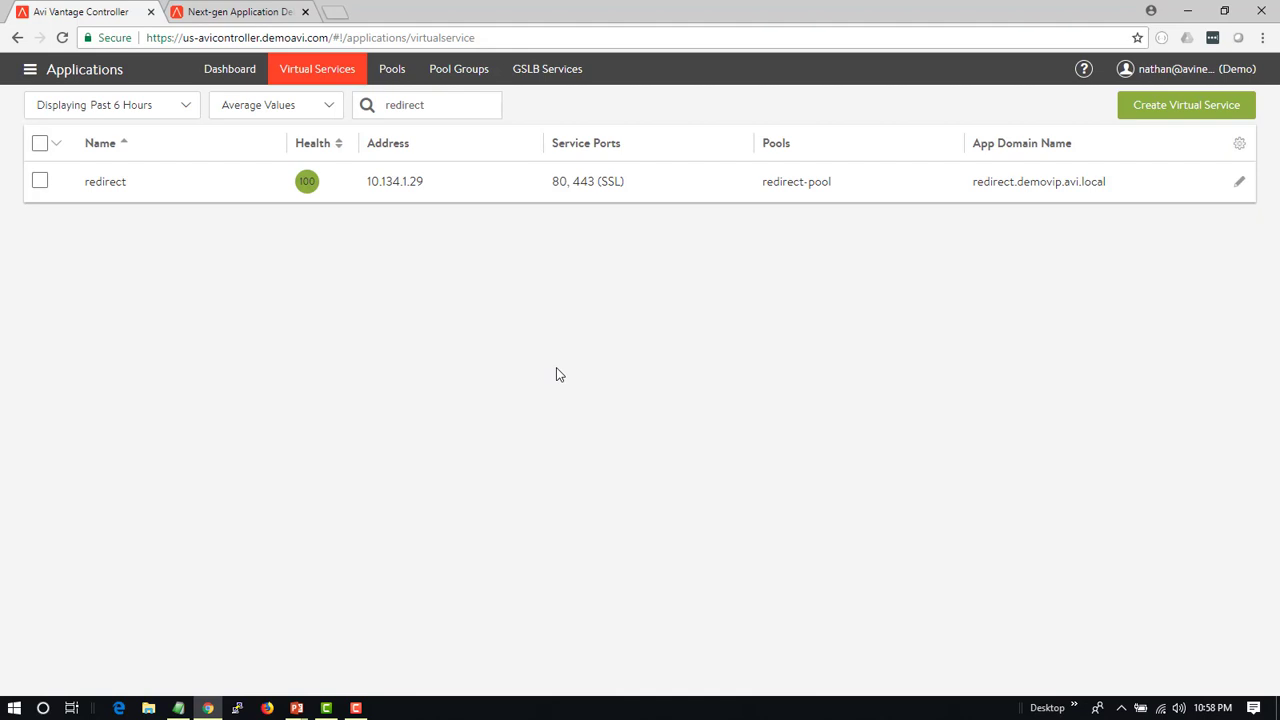
{"action": "mouse_move", "coordinate": [590, 218]}
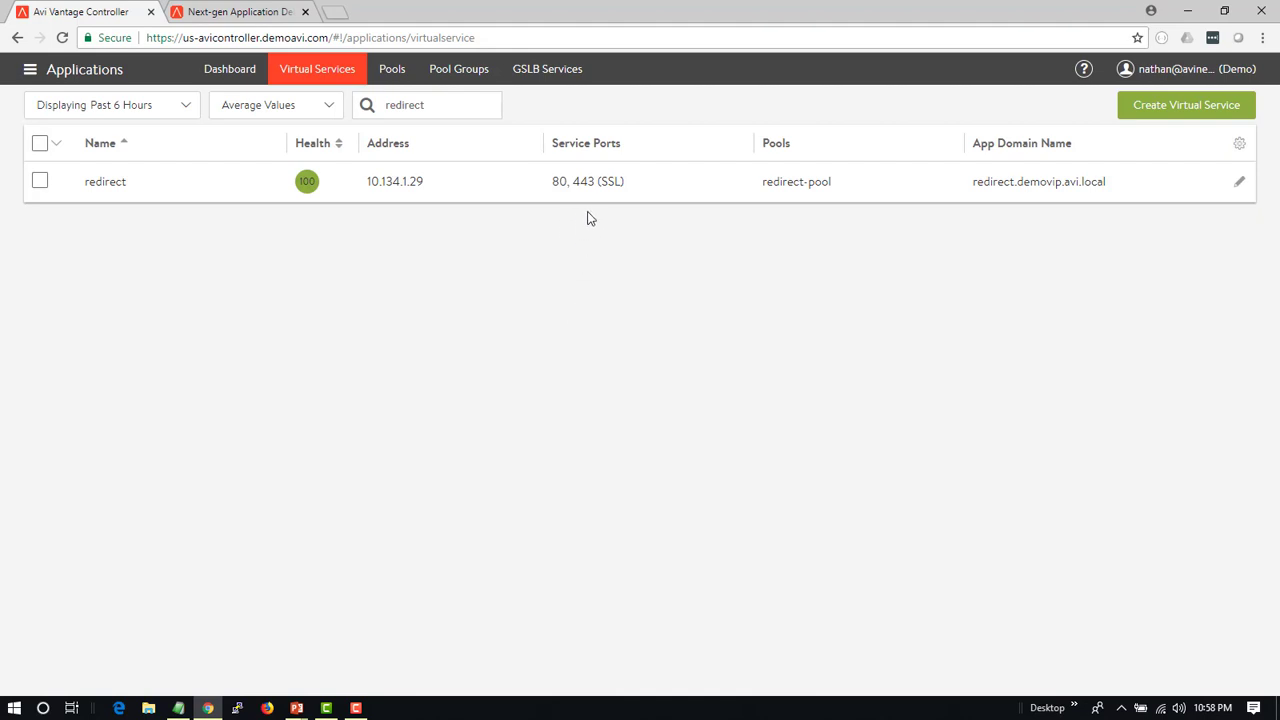
{"action": "mouse_move", "coordinate": [550, 196]}
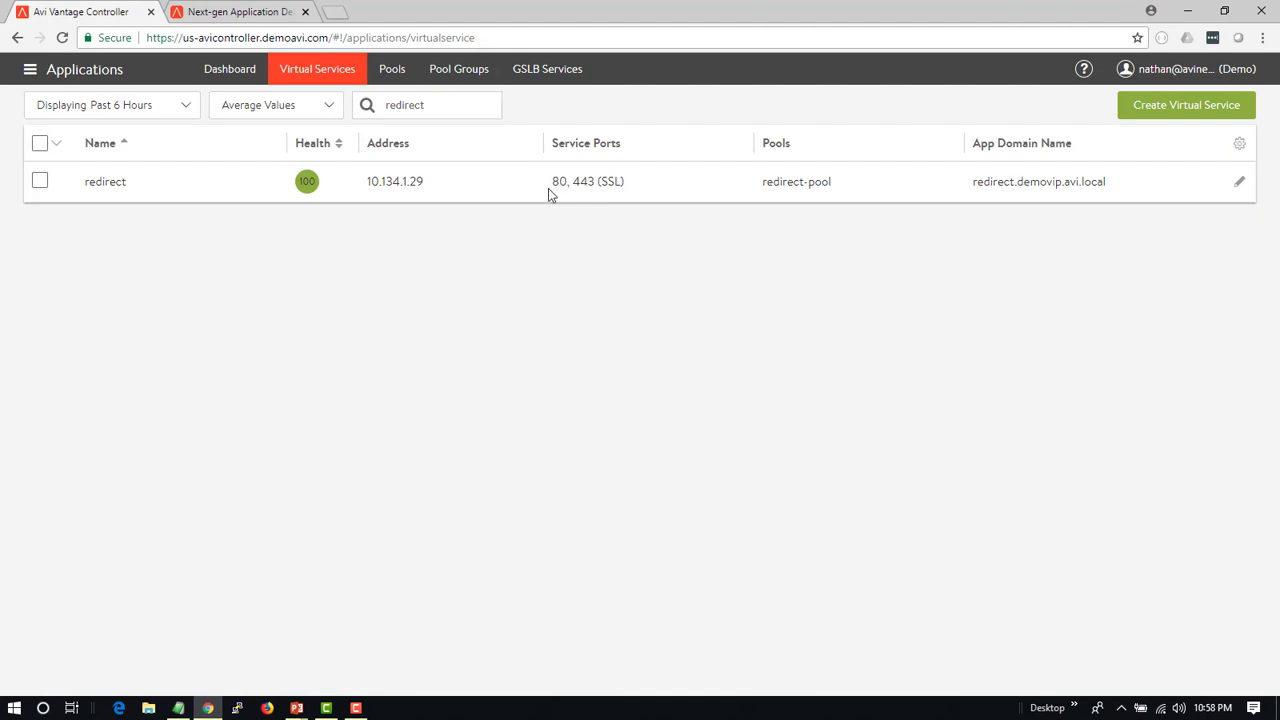
{"action": "mouse_move", "coordinate": [238, 124]}
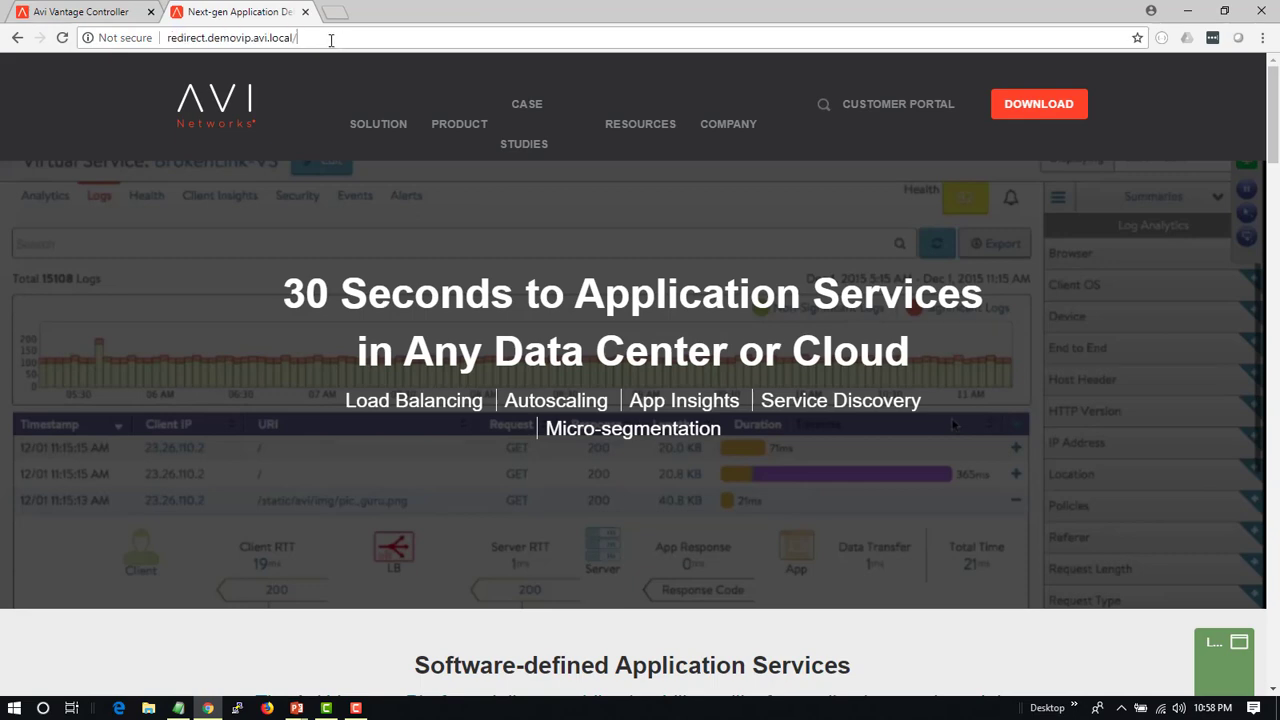
- Browse to redirect.demovip.avi.local over plain HTTP and see the Avi homepage
{"action": "left_click", "coordinate": [80, 12]}
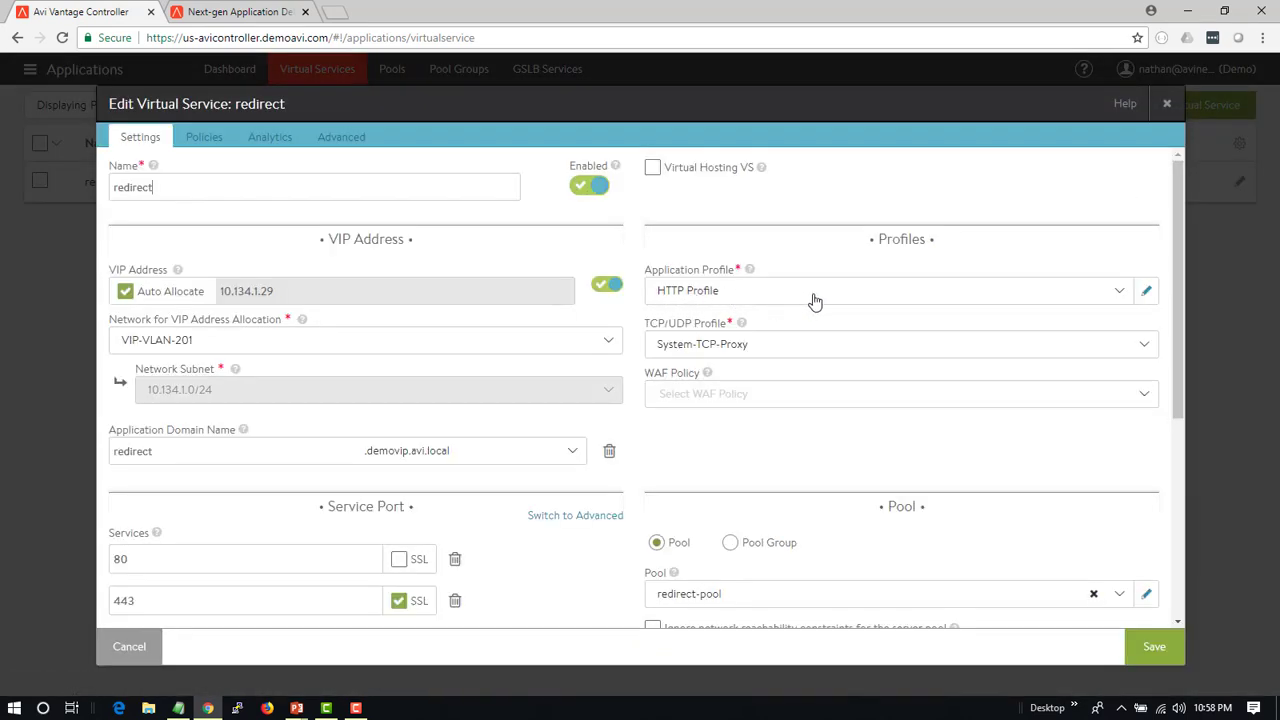
- Enable HTTP-to-HTTPS Redirect in the HTTP Profile's security settings and confirm saving it
{"action": "left_click", "coordinate": [1146, 290]}
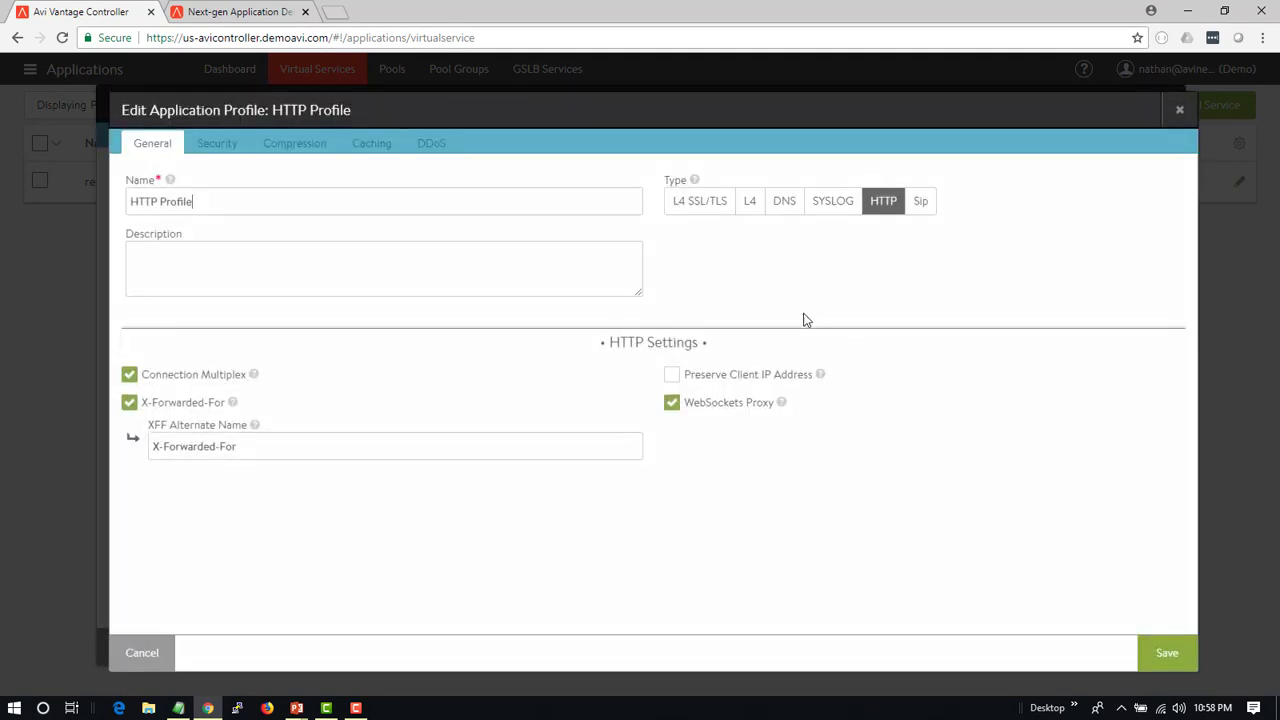
{"action": "left_click", "coordinate": [216, 144]}
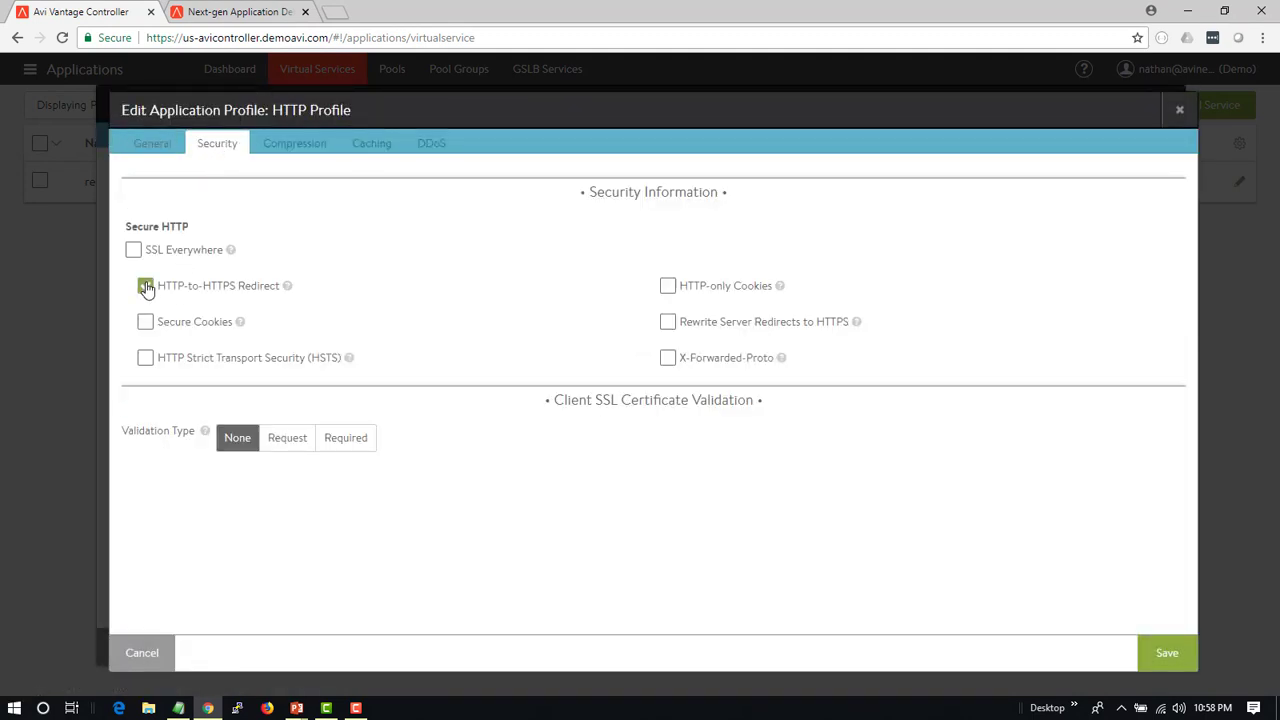
{"action": "left_click", "coordinate": [144, 284]}
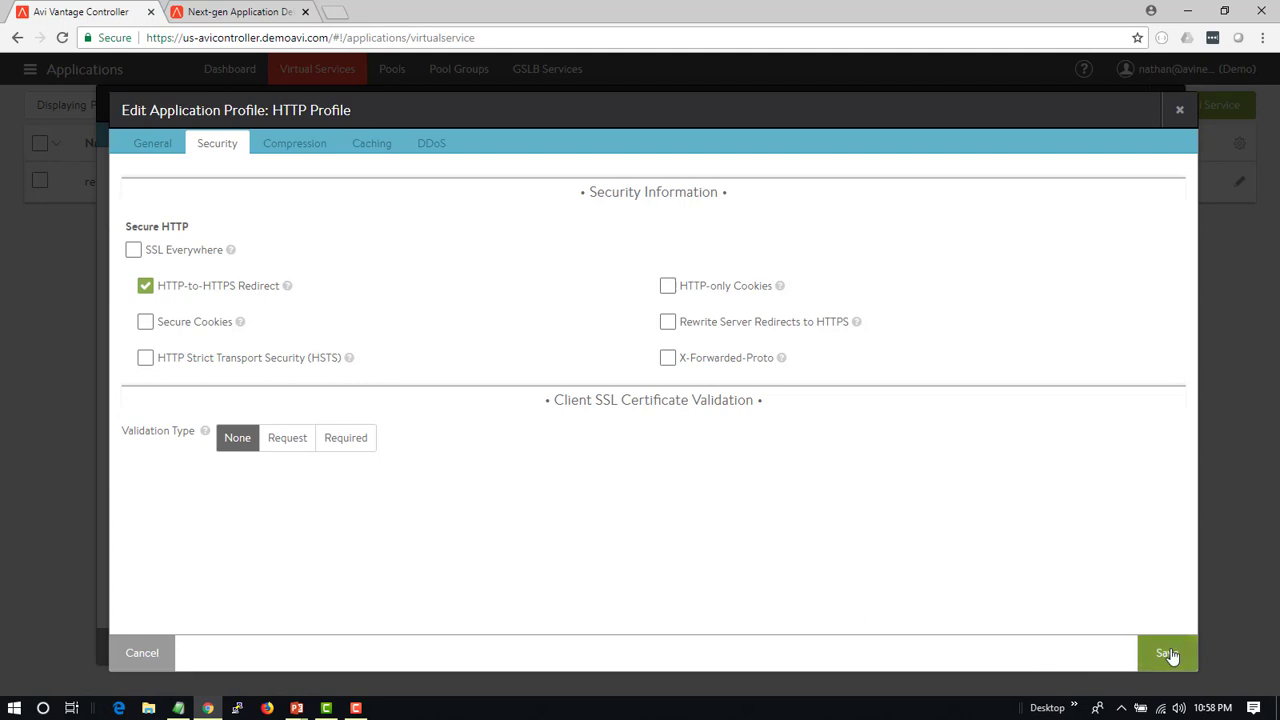
{"action": "left_click", "coordinate": [1168, 652]}
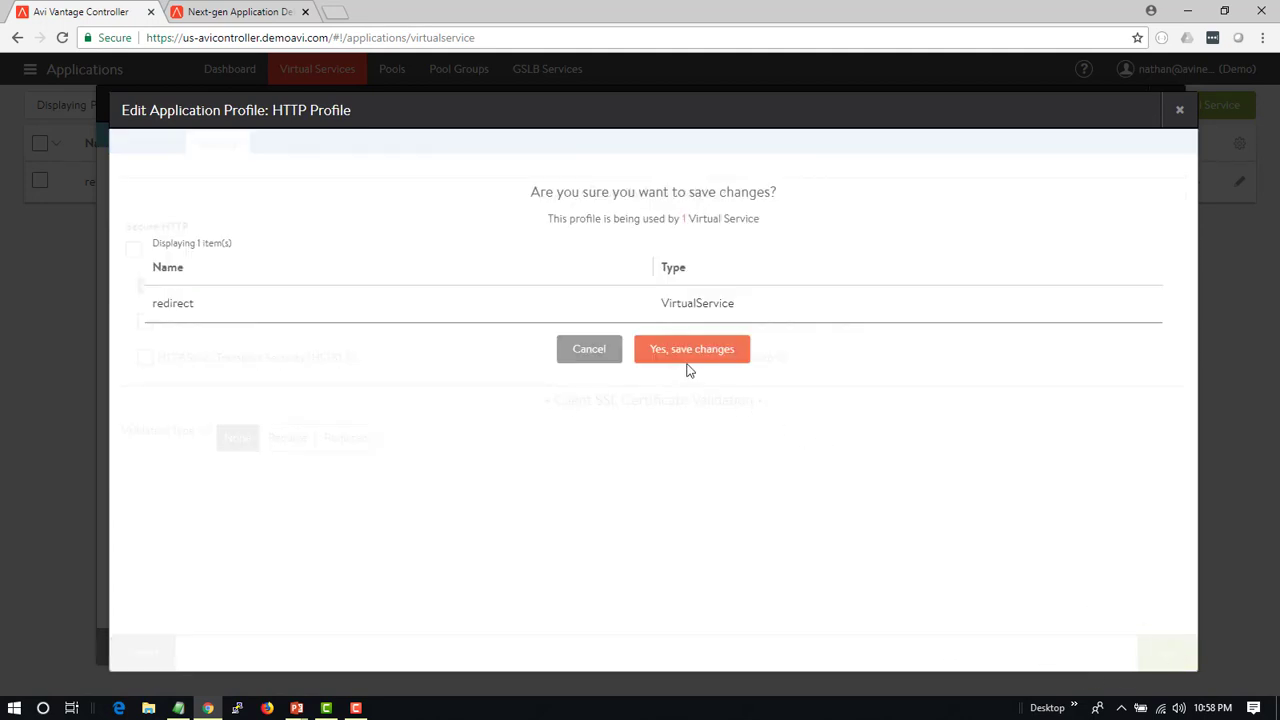
{"action": "left_click", "coordinate": [692, 348]}
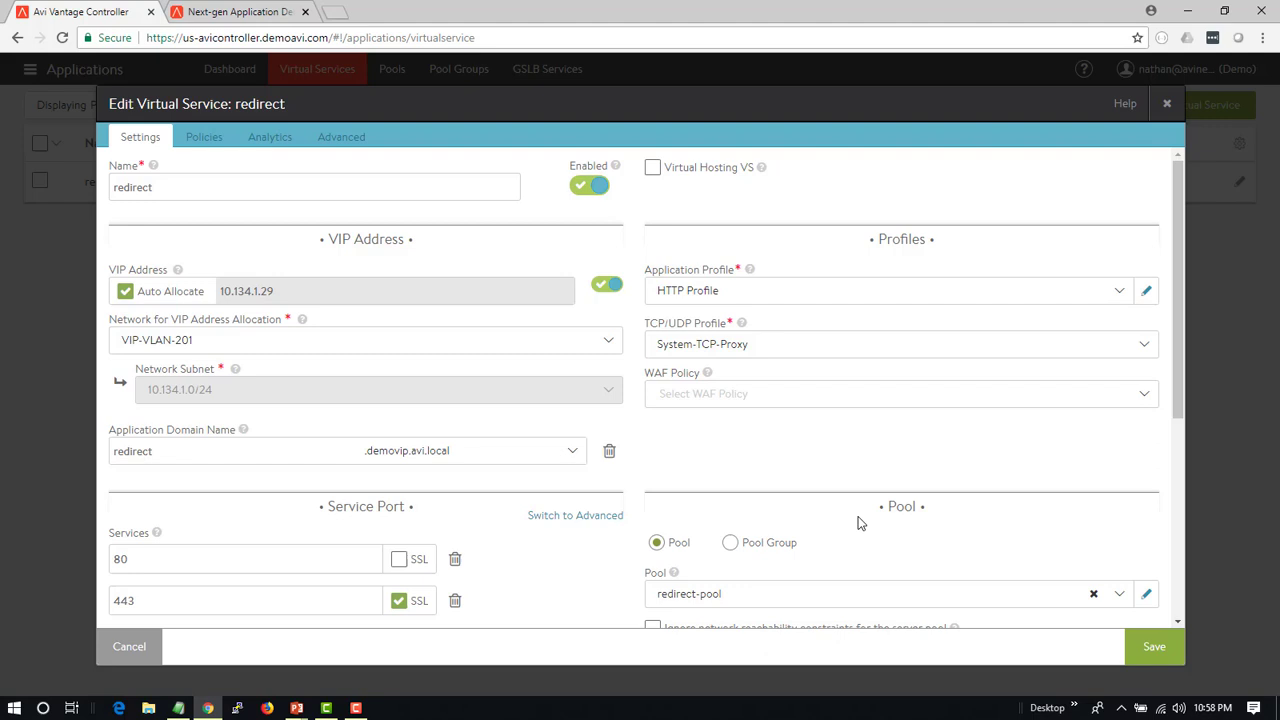
- Save the redirect virtual service and return to the redirect site to test it
{"action": "left_click", "coordinate": [1154, 646]}
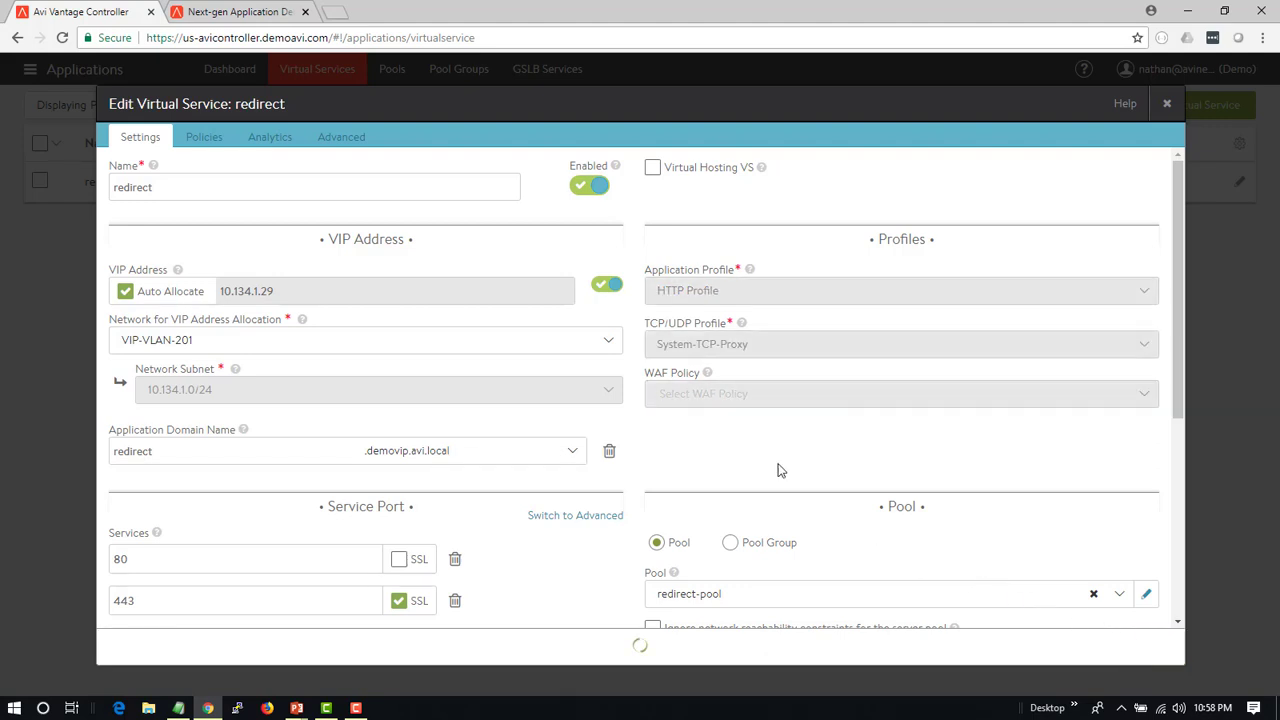
{"action": "left_click", "coordinate": [240, 12]}
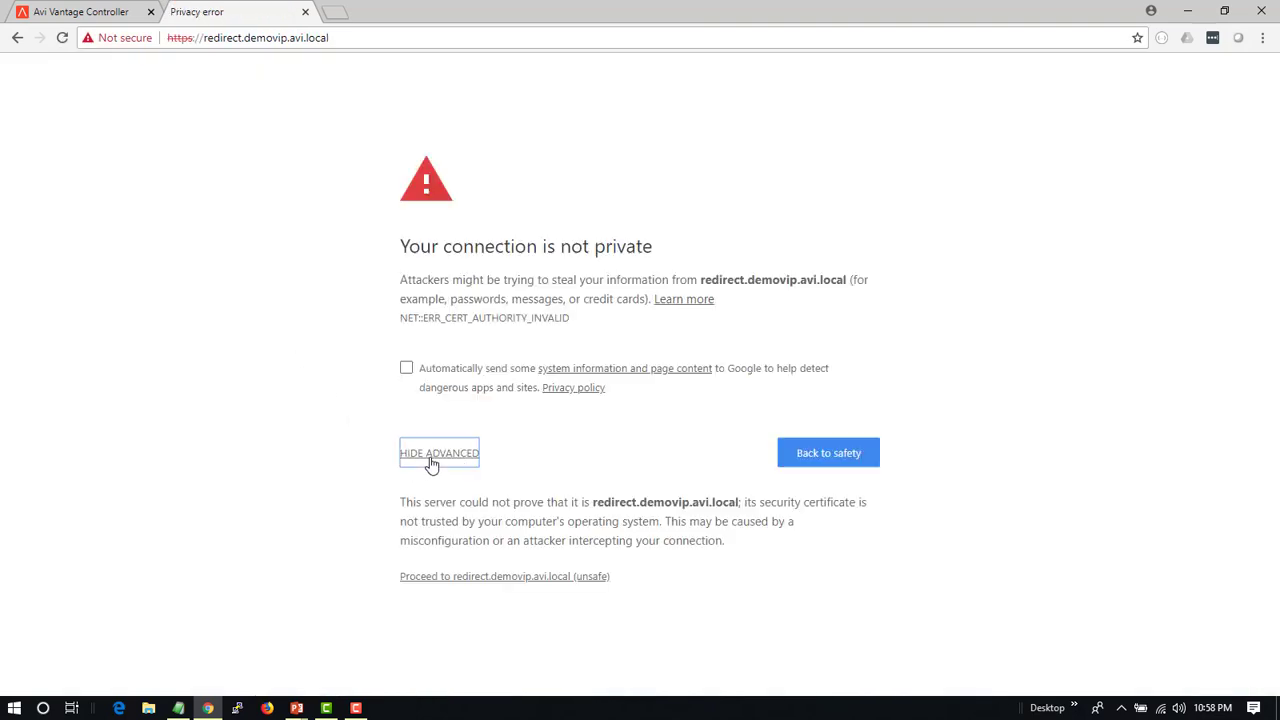
- Proceed past the certificate warning so redirect.demovip.avi.local loads over HTTPS
{"action": "left_click", "coordinate": [504, 576]}
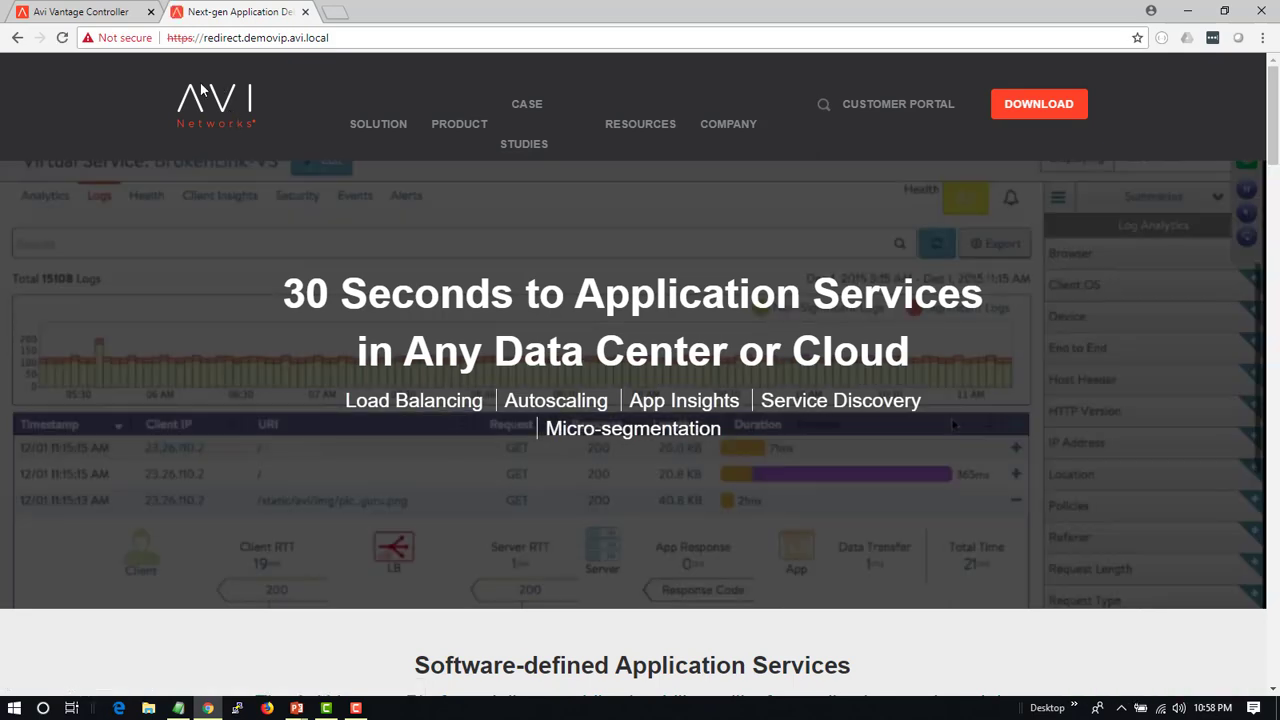
{"action": "left_click", "coordinate": [80, 12]}
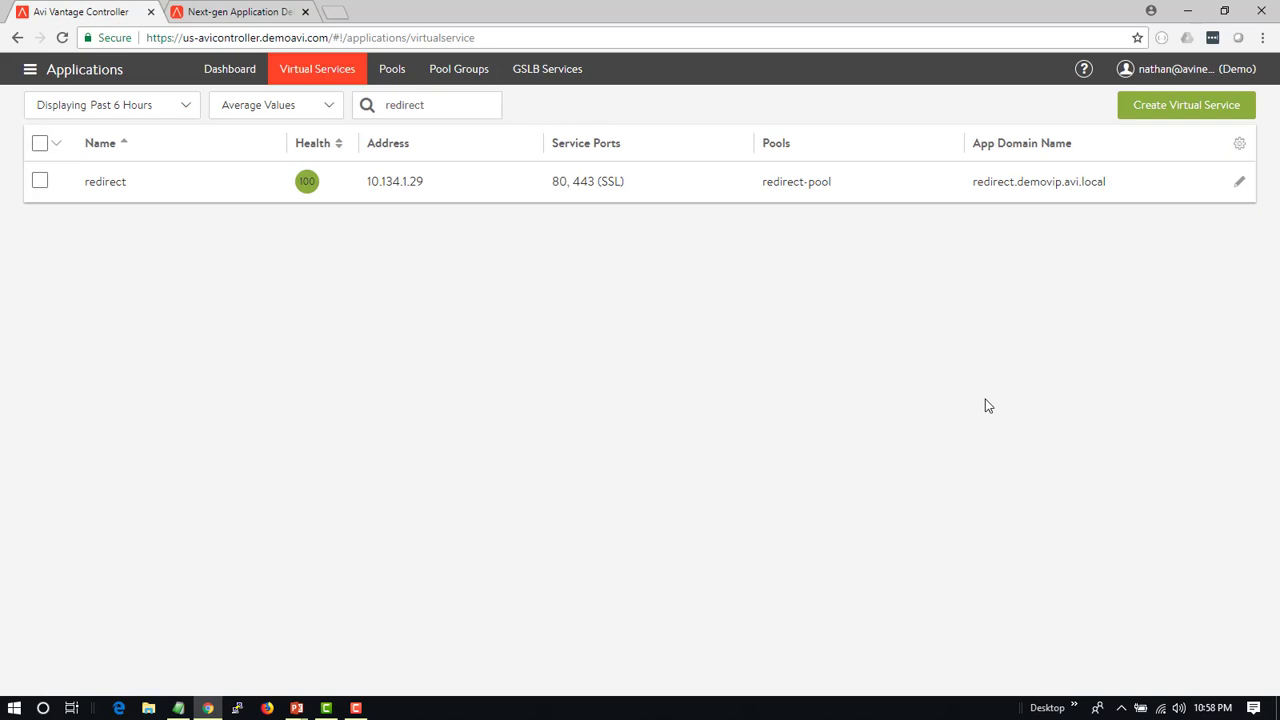
{"action": "mouse_move", "coordinate": [1240, 190]}
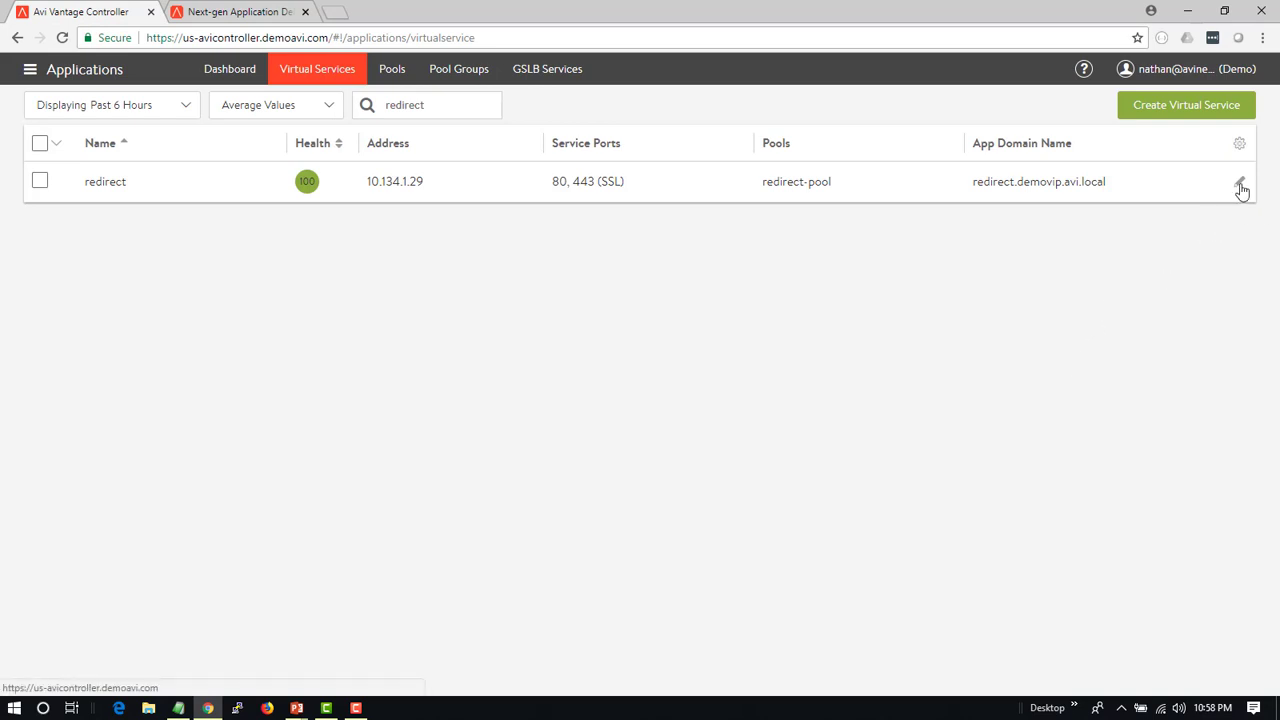
- Start a new HTTP request rule on 'redirect' matching Service Port 80
{"action": "left_click", "coordinate": [1240, 180]}
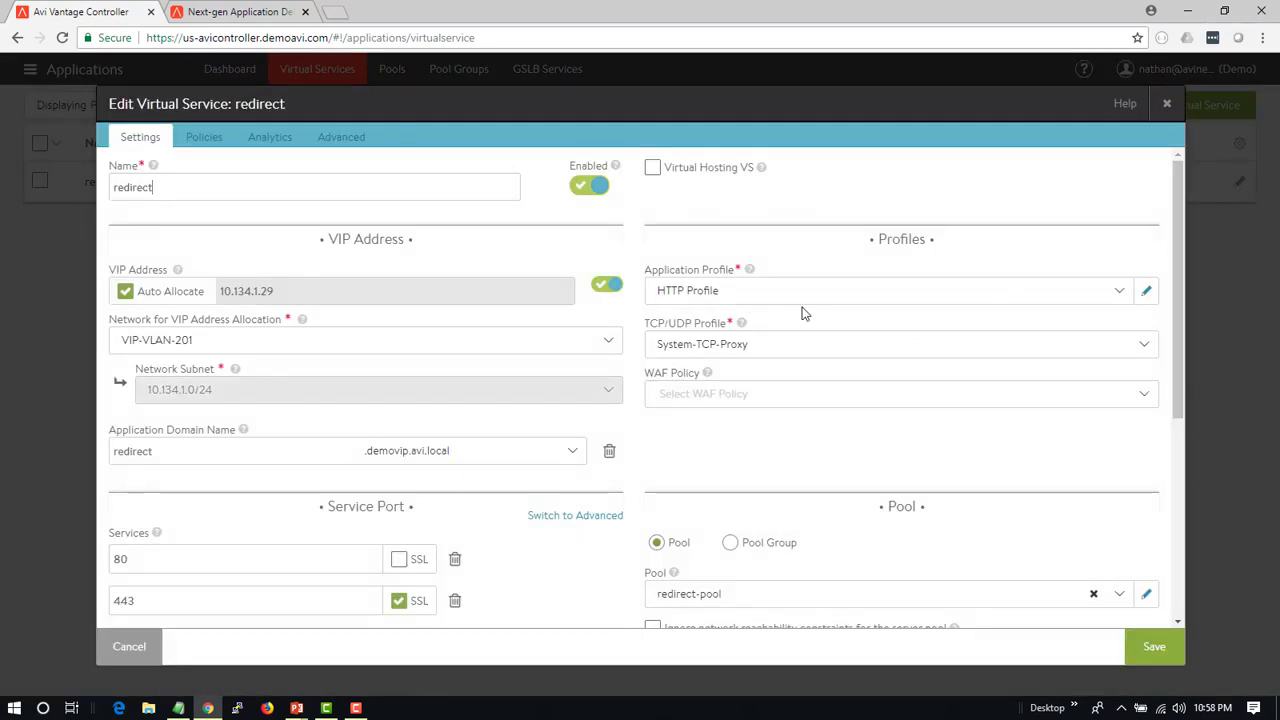
{"action": "mouse_move", "coordinate": [544, 248]}
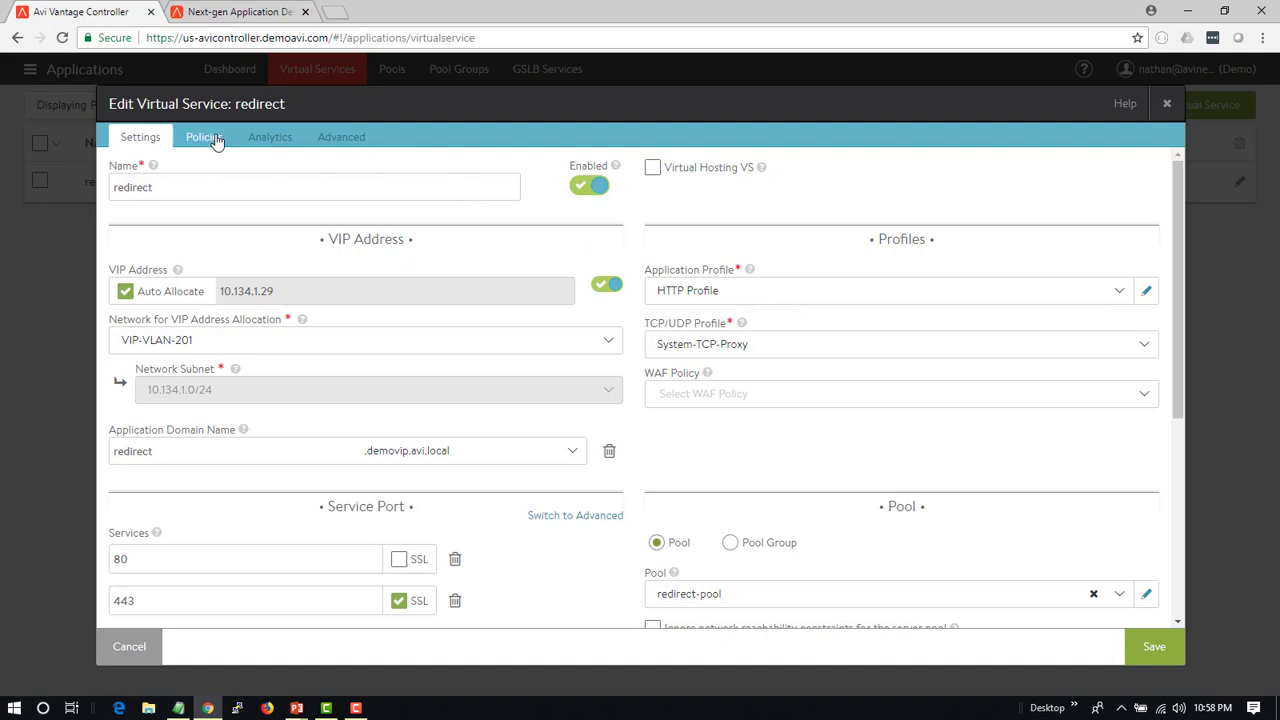
{"action": "left_click", "coordinate": [204, 136]}
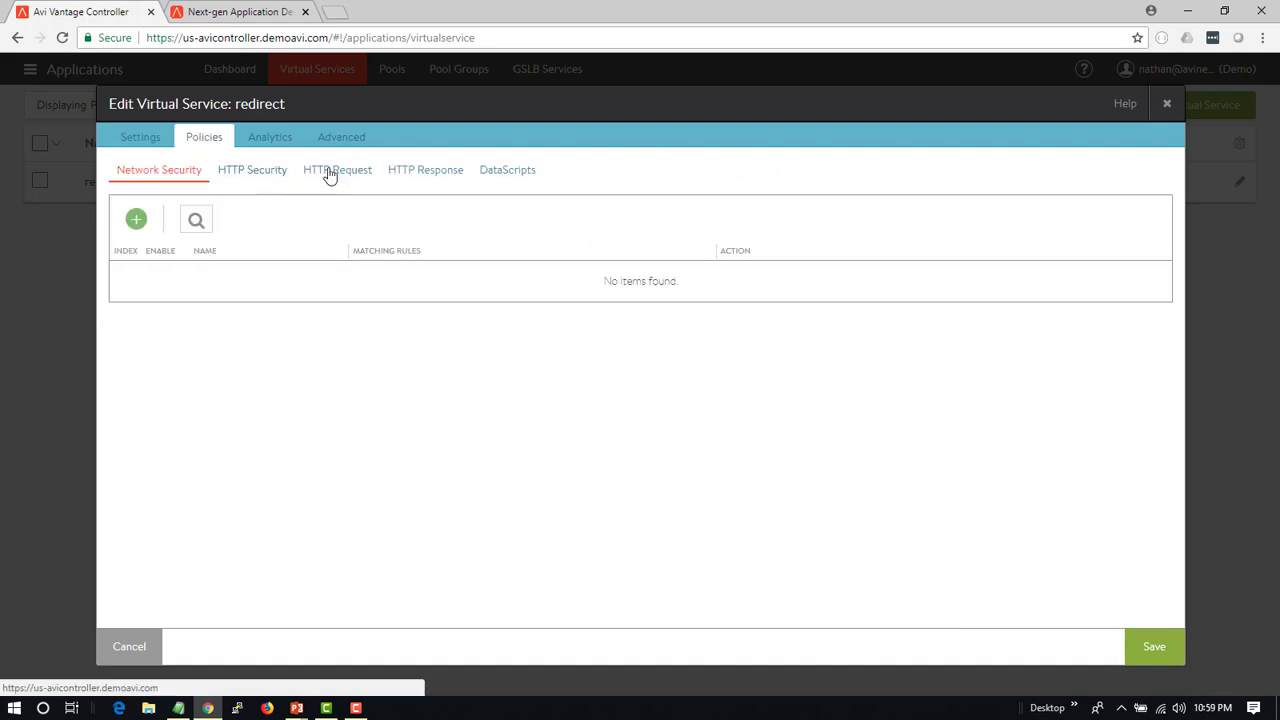
{"action": "left_click", "coordinate": [336, 168]}
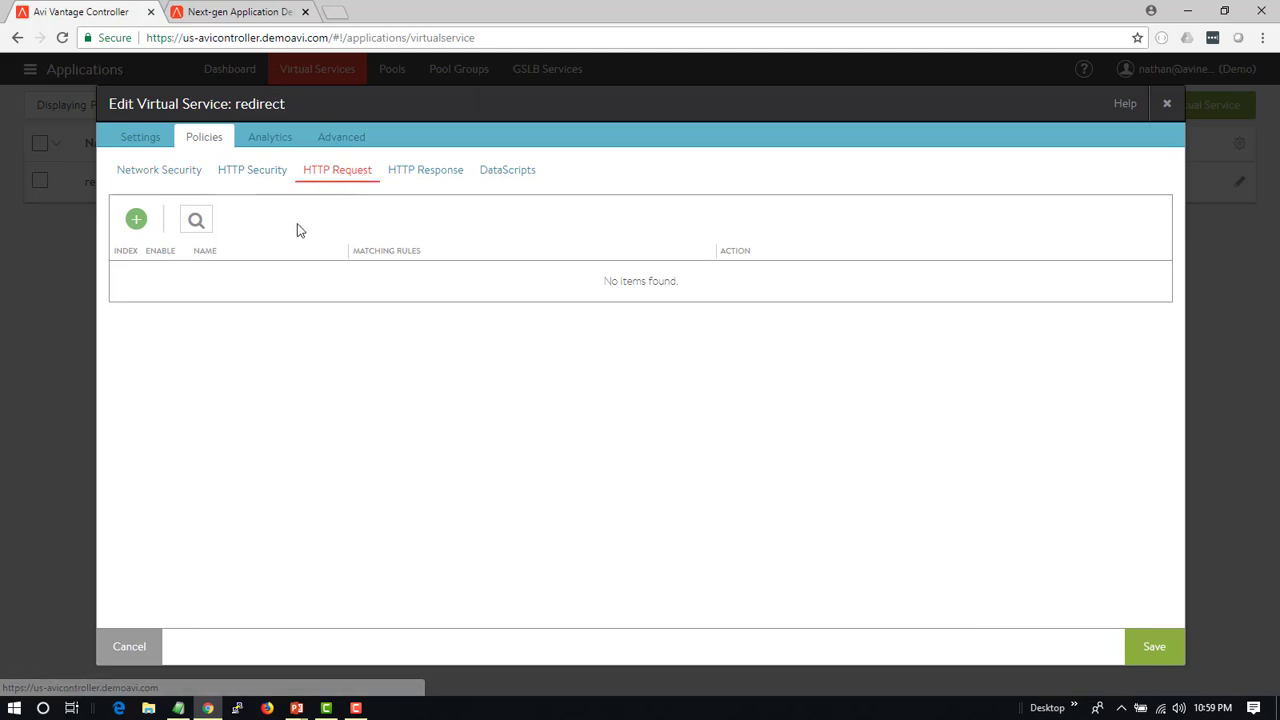
{"action": "left_click", "coordinate": [136, 218]}
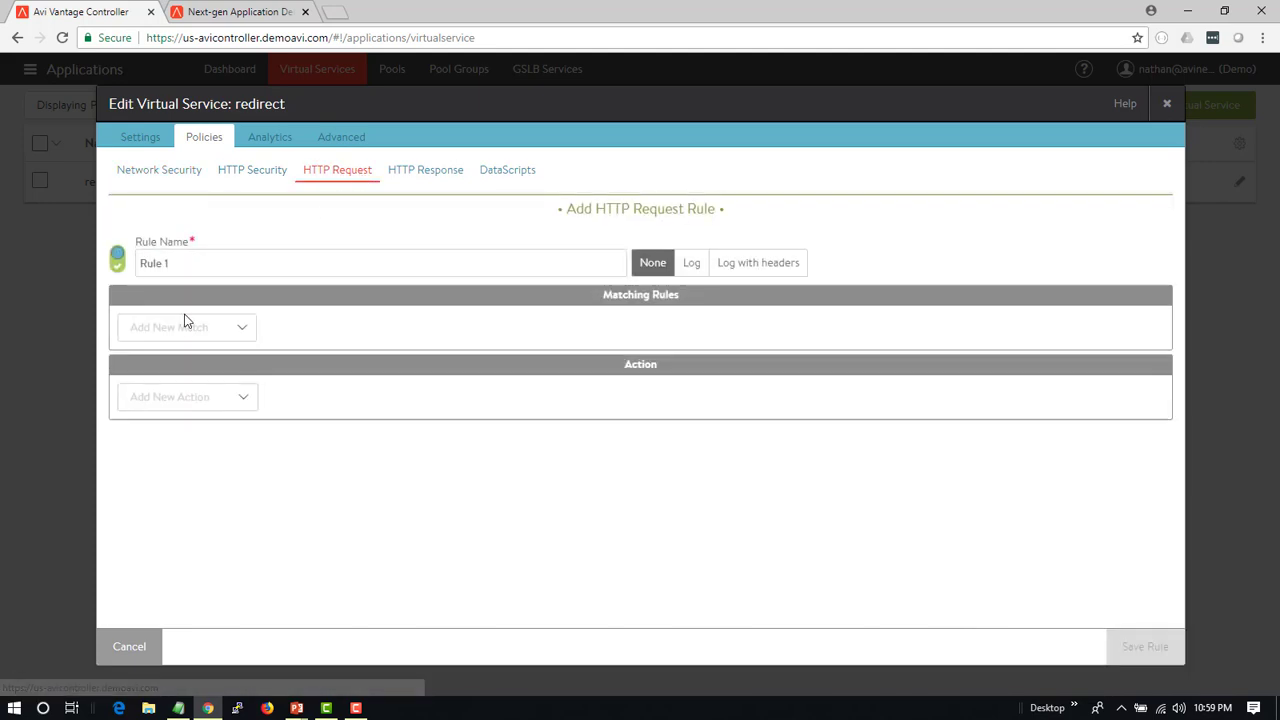
{"action": "left_click", "coordinate": [186, 328]}
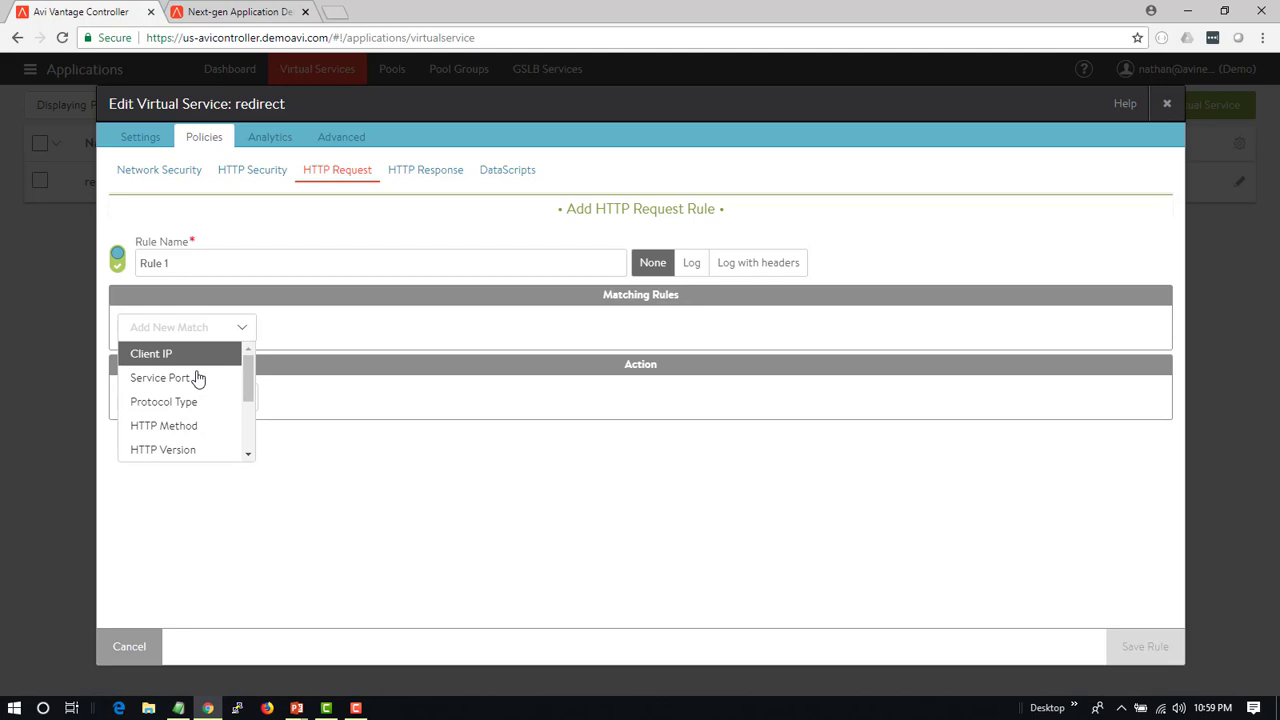
{"action": "left_click", "coordinate": [160, 376]}
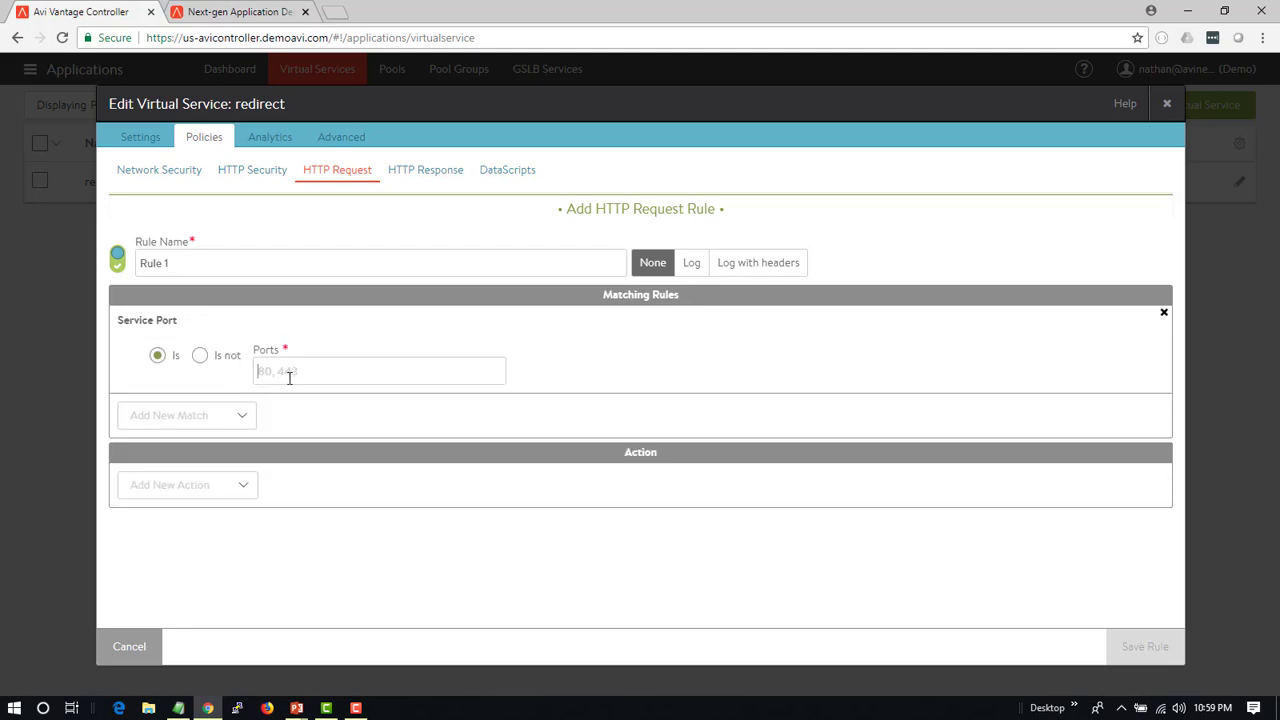
- Set the rule's action to redirect to HTTPS port 443 with status 302, leaving it unsaved
{"action": "left_click", "coordinate": [186, 484]}
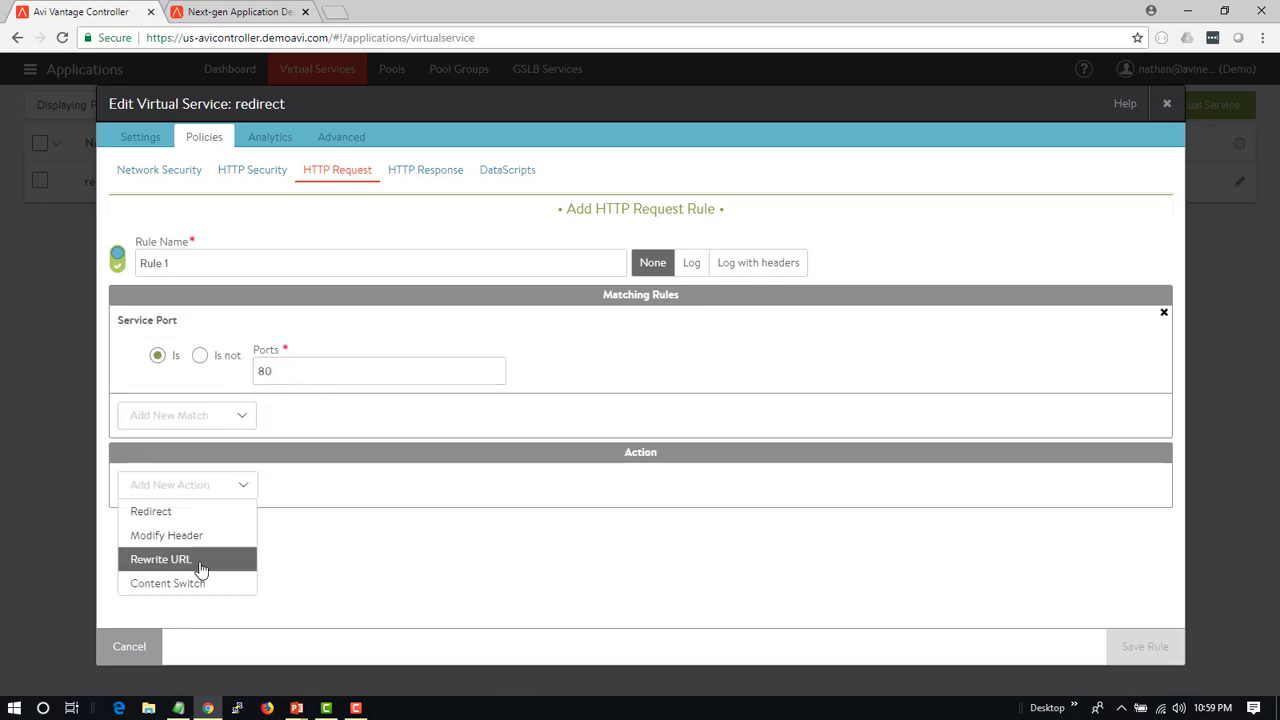
{"action": "left_click", "coordinate": [150, 512]}
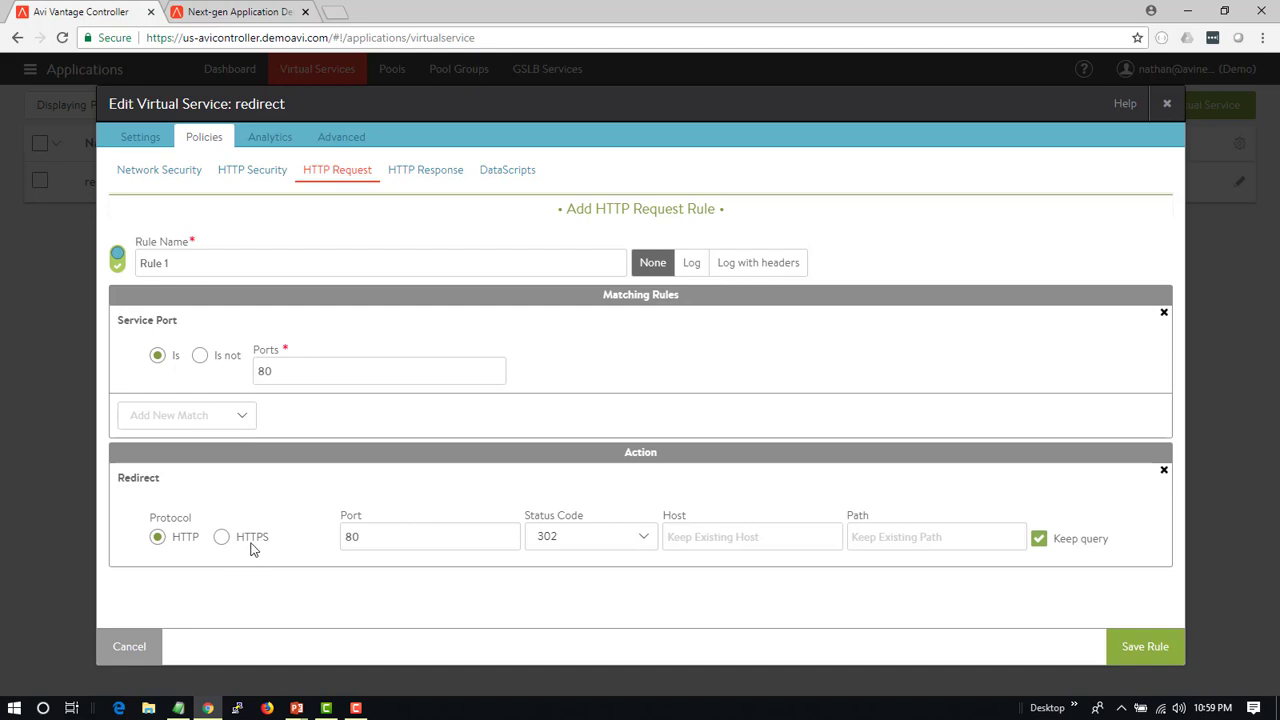
{"action": "left_click", "coordinate": [220, 536]}
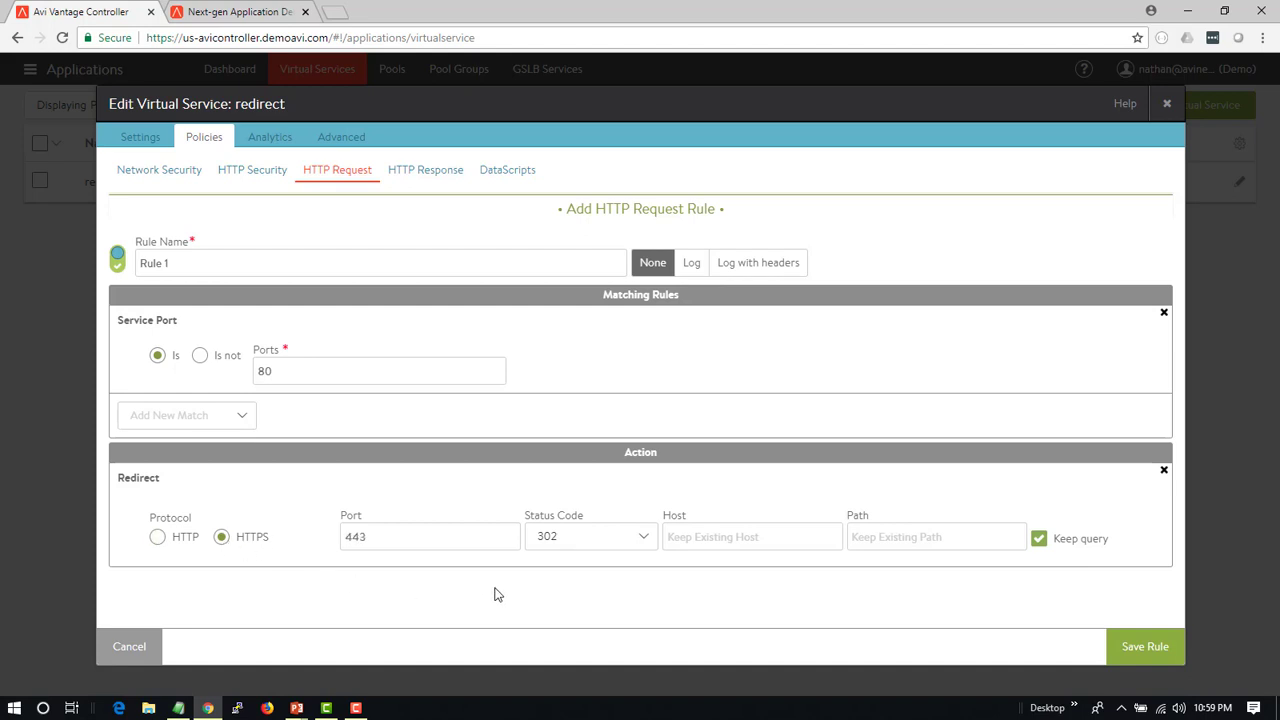
{"action": "left_click", "coordinate": [590, 536]}
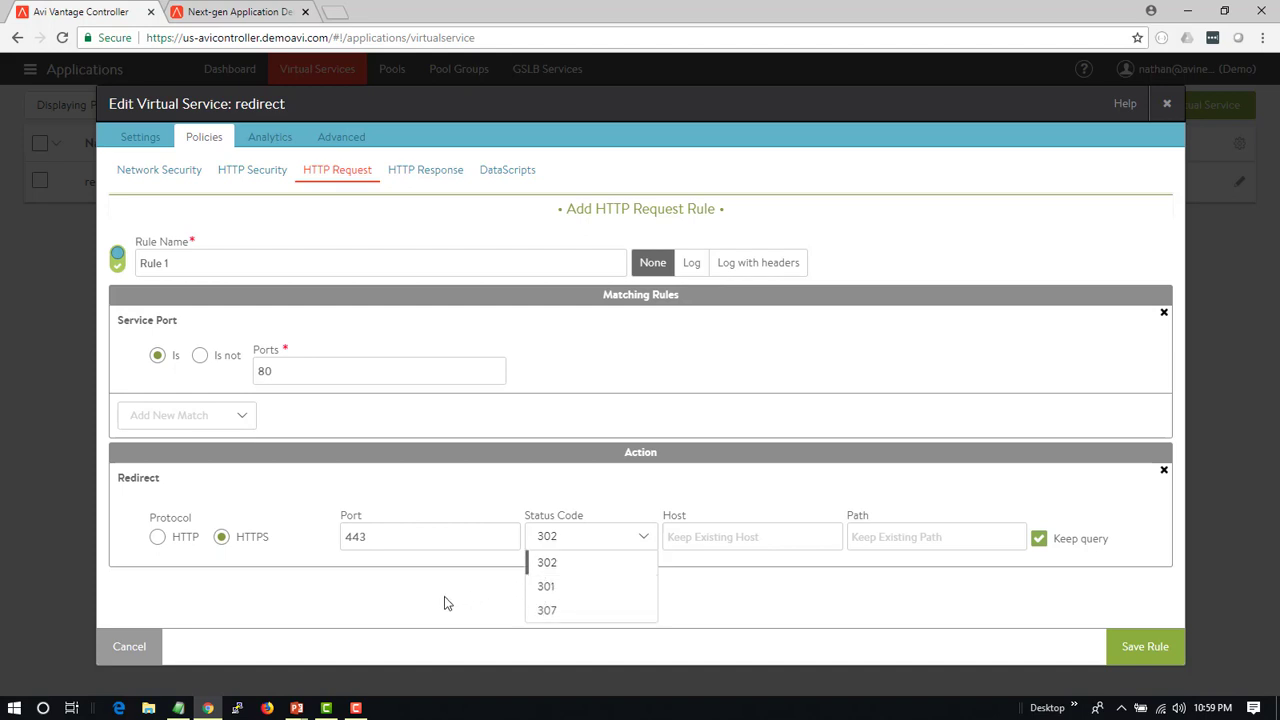
{"action": "left_click", "coordinate": [548, 562]}
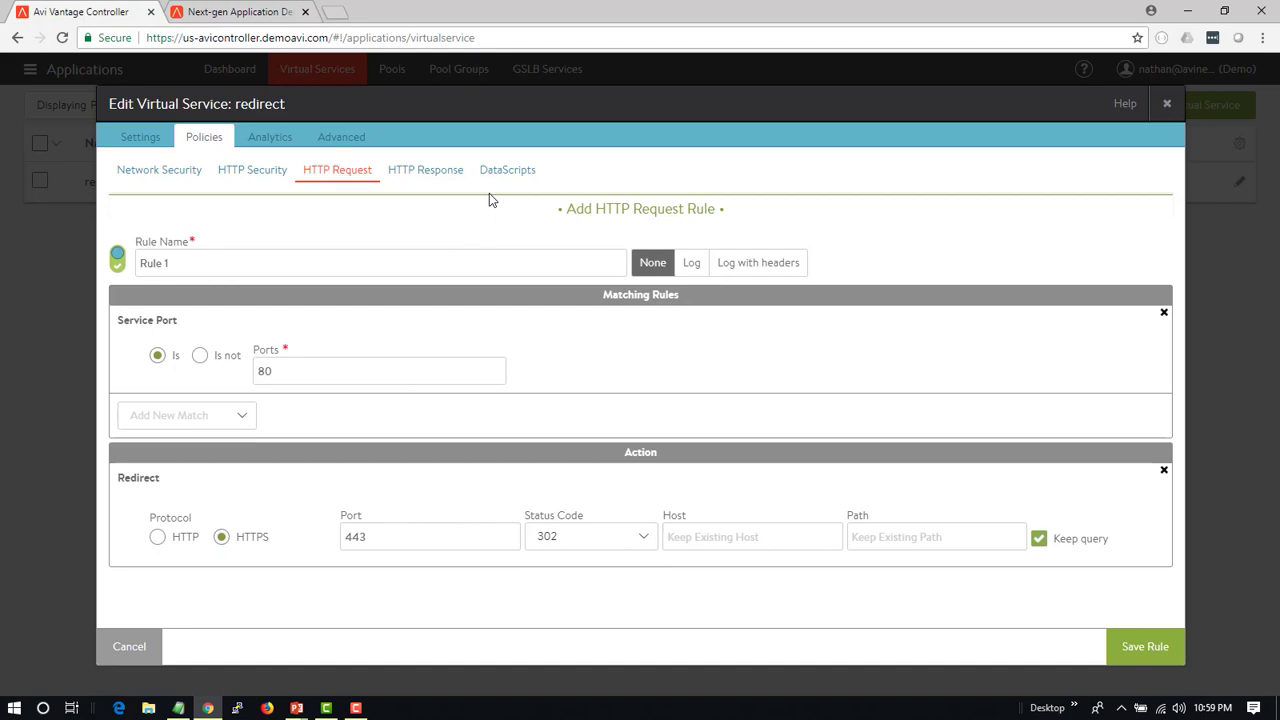
{"action": "left_click", "coordinate": [508, 168]}
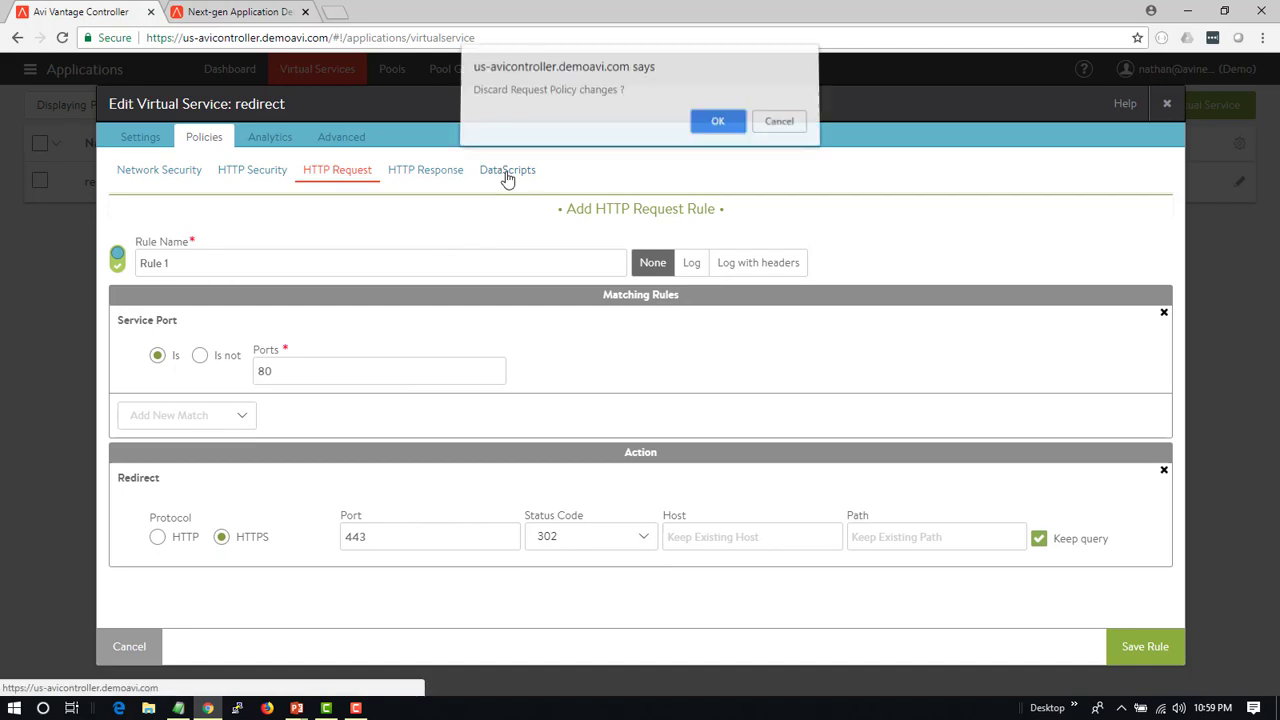
- Discard the draft rule and create DataScript 'redirect me' redirecting non-secure requests to HTTPS
{"action": "left_click", "coordinate": [716, 120]}
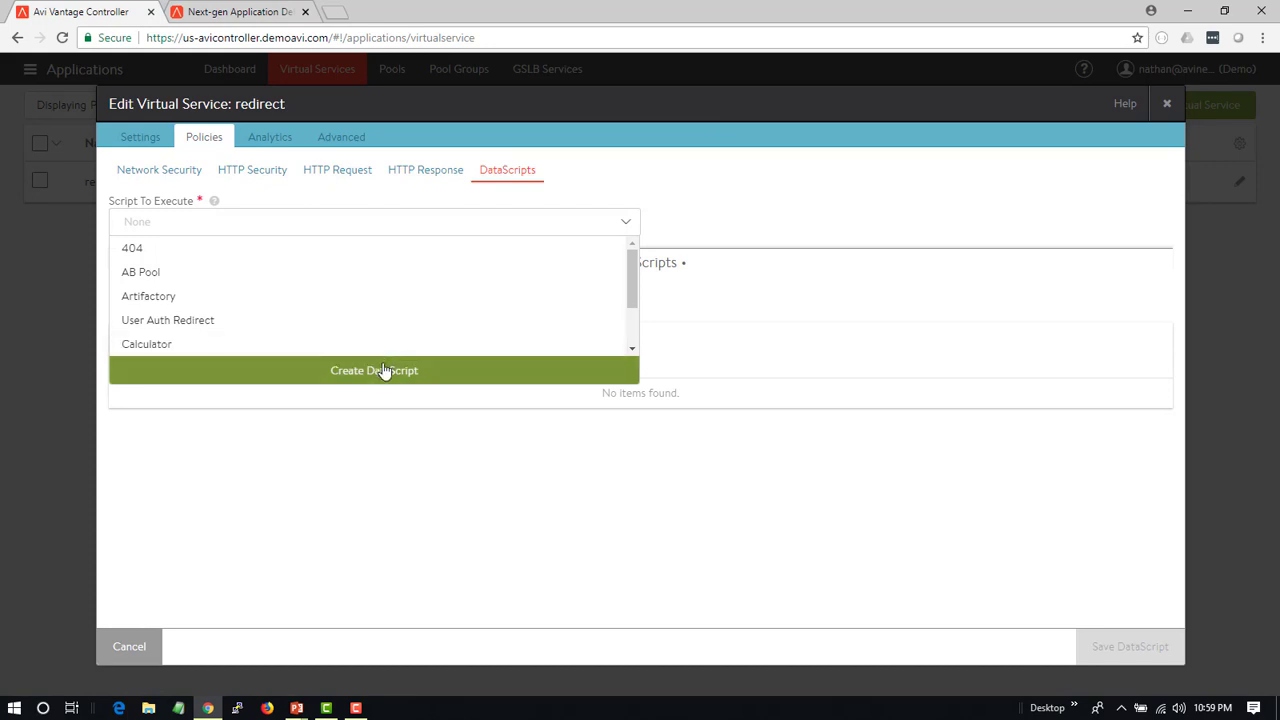
{"action": "left_click", "coordinate": [374, 370]}
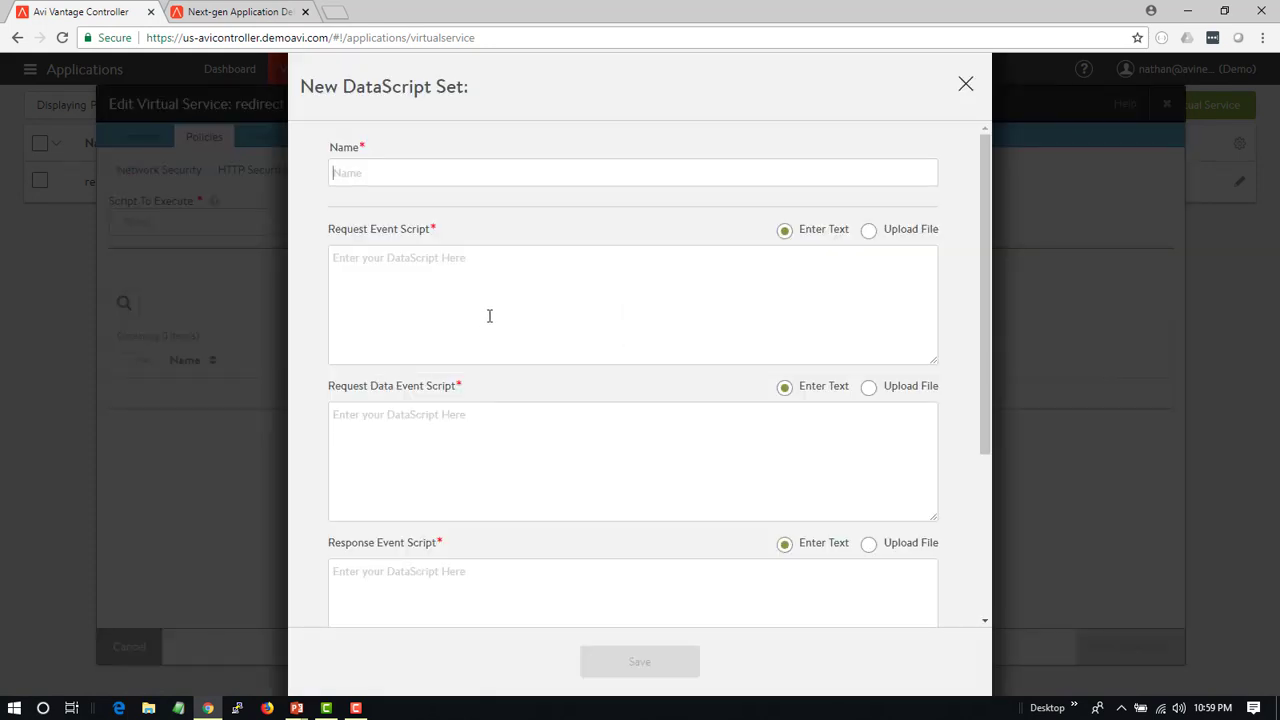
{"action": "type", "text": "red"}
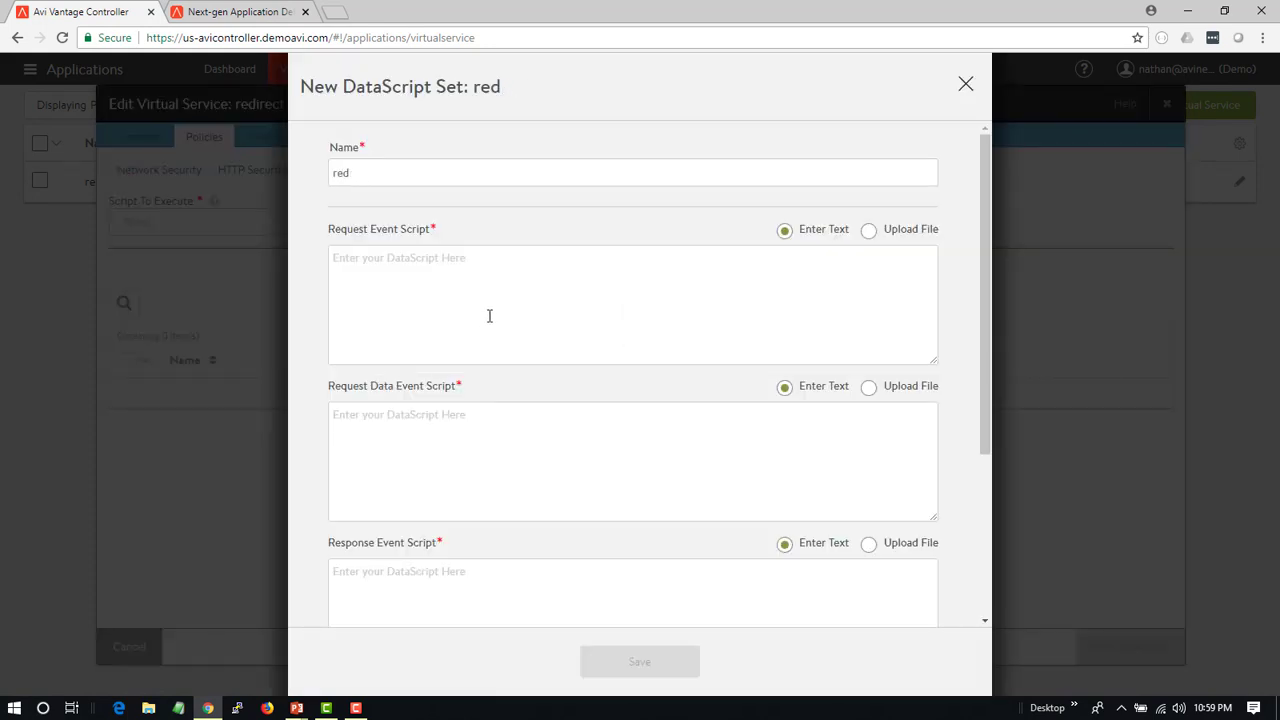
{"action": "type", "text": "redirect me"}
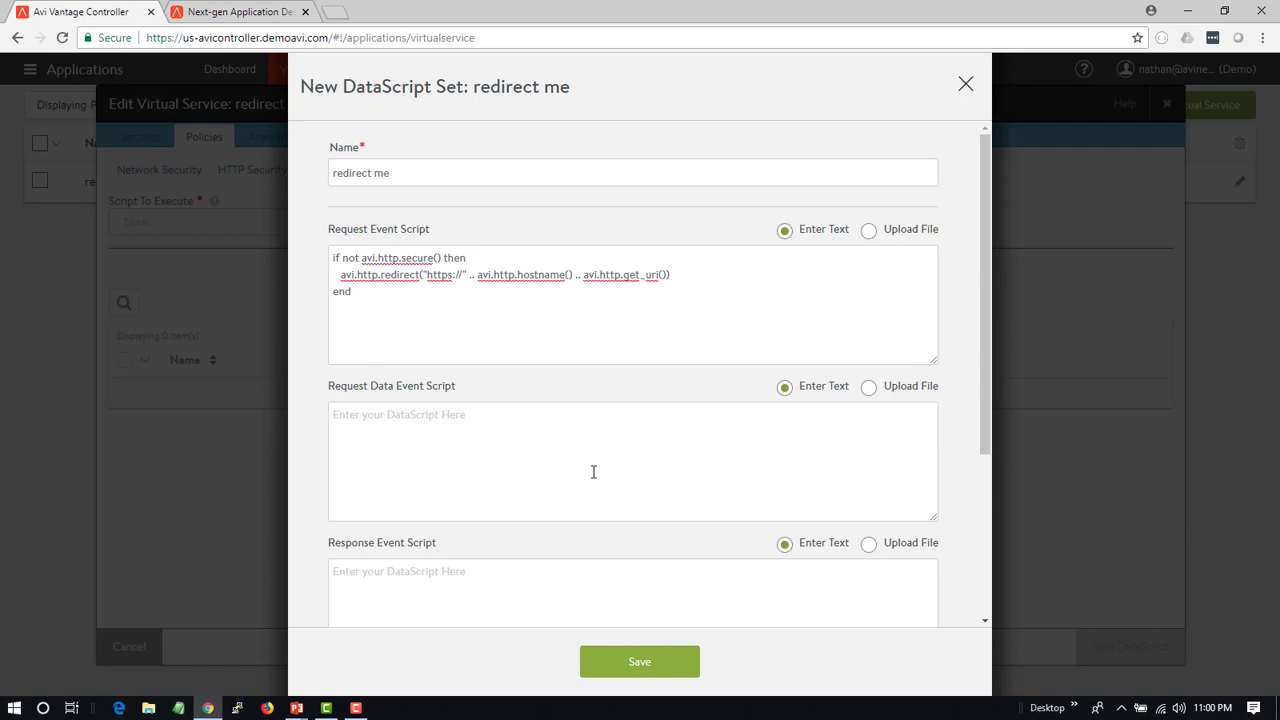
{"action": "left_click", "coordinate": [352, 292]}
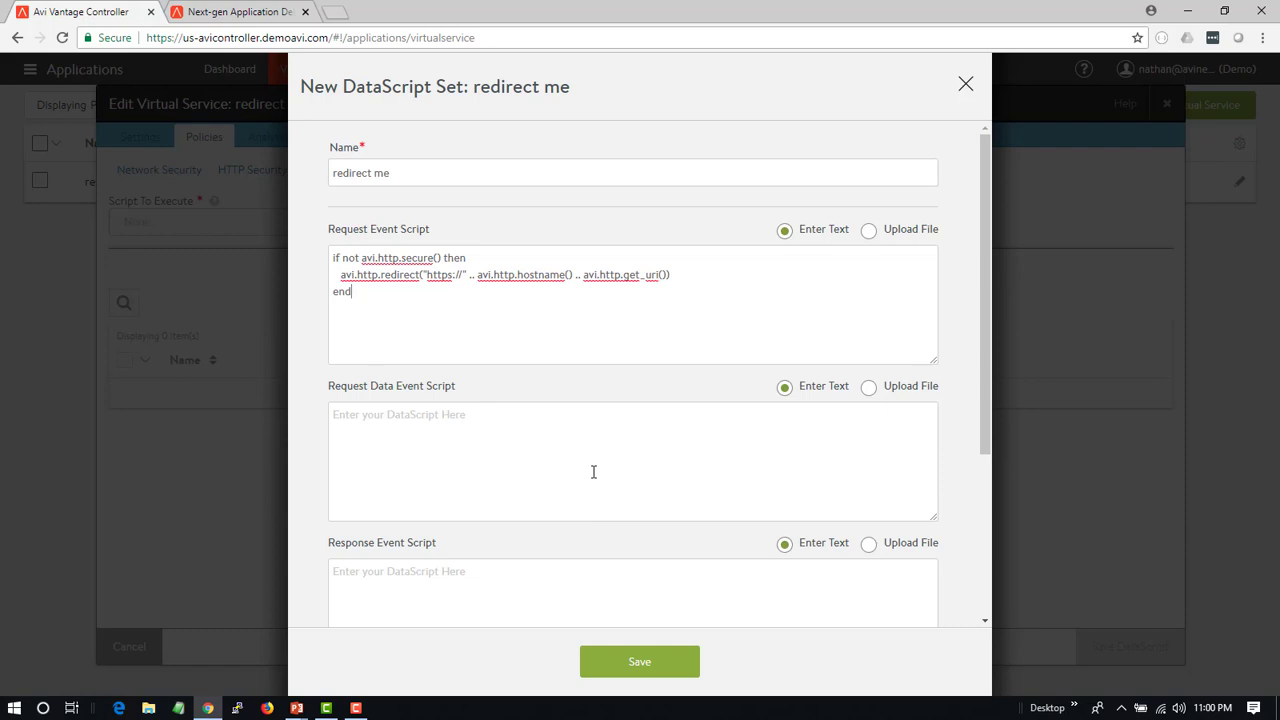
{"action": "left_click", "coordinate": [240, 12]}
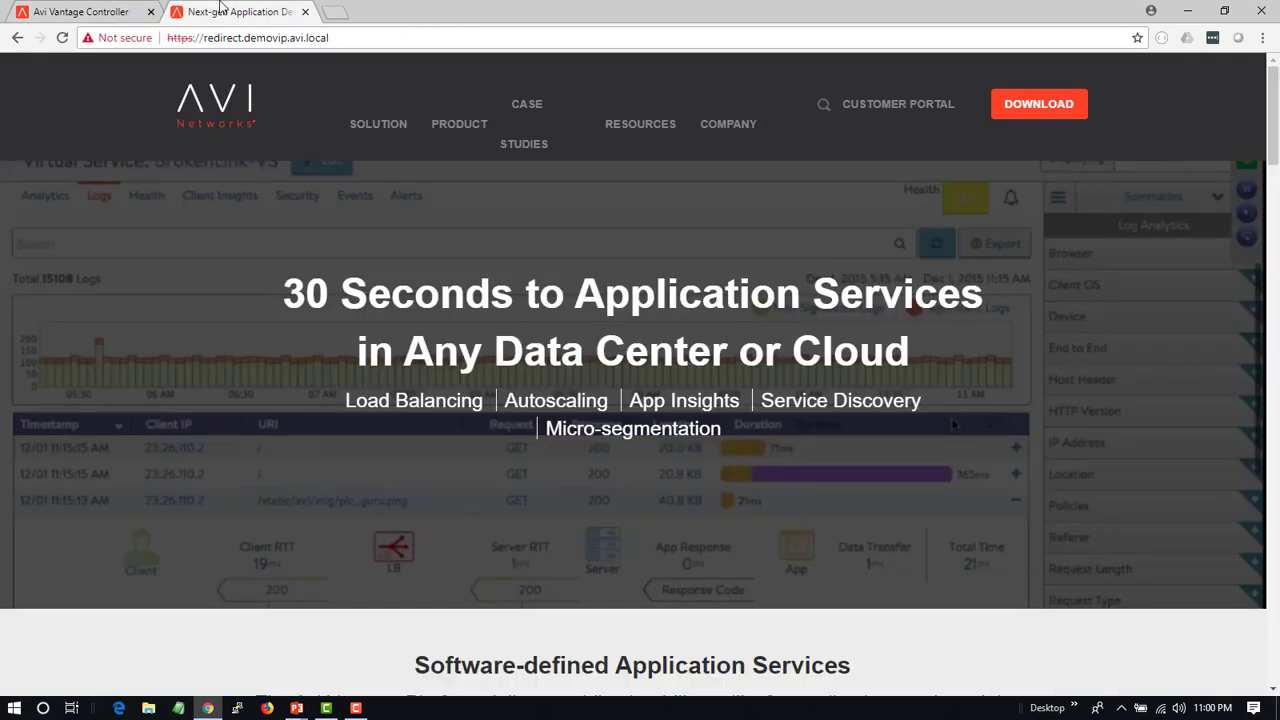